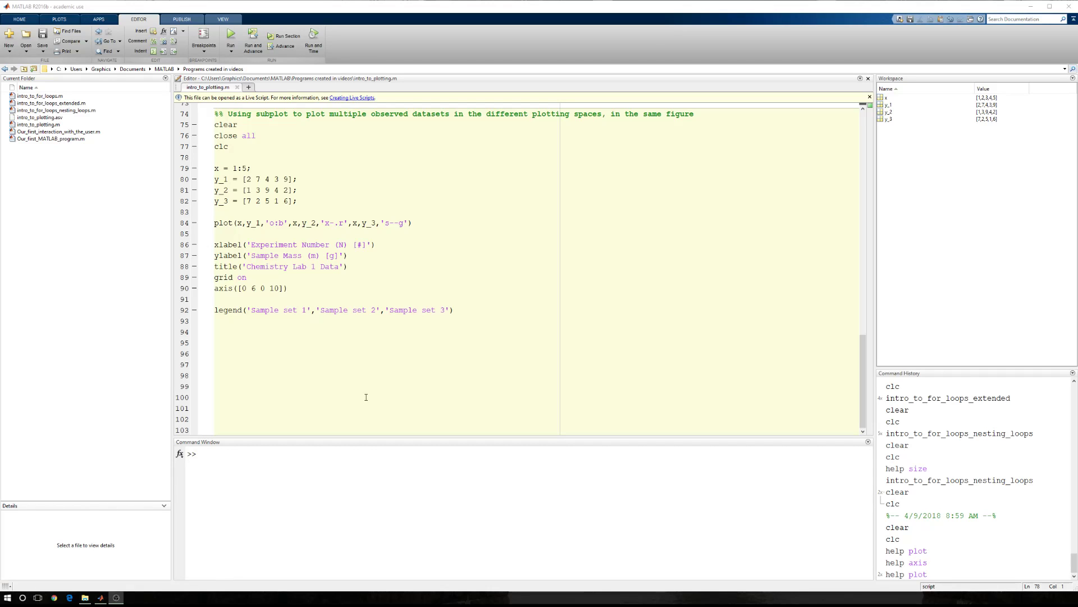
mouse_move(378, 398)
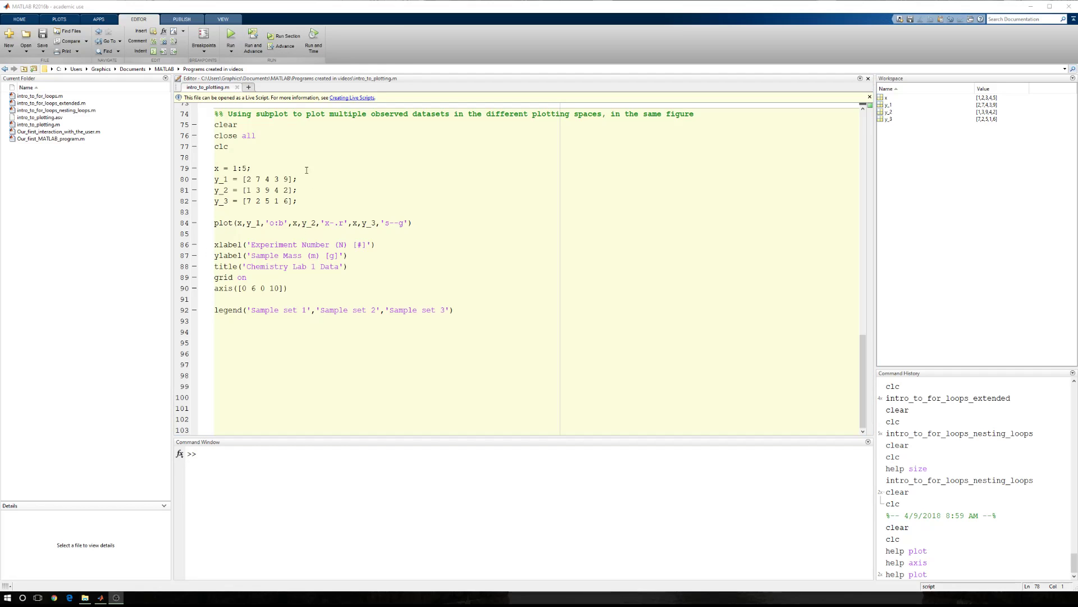
- Run the script to view the original combined figure
left_click(231, 35)
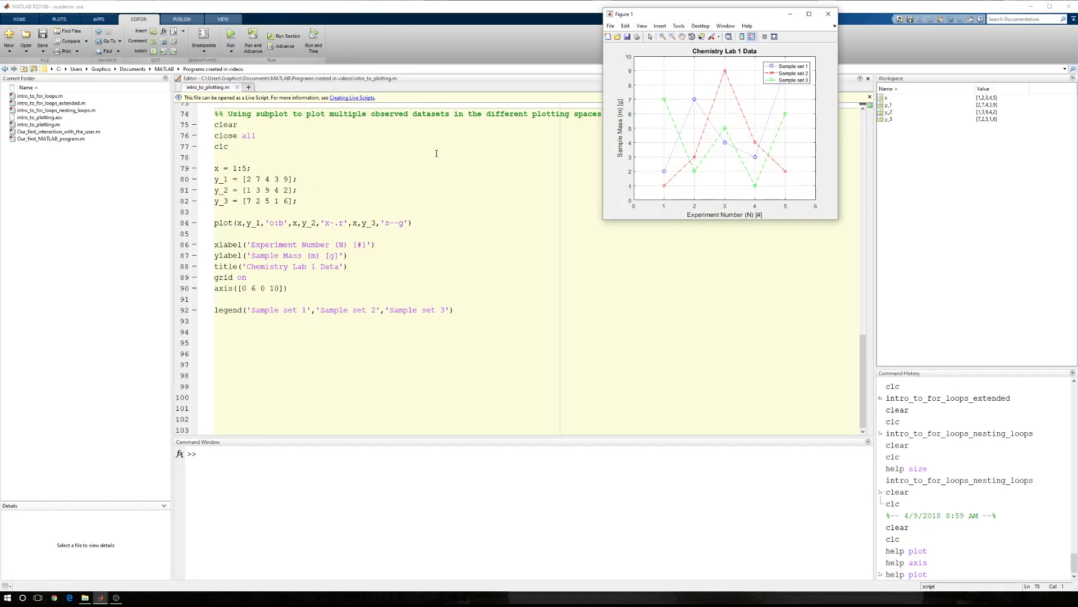
left_click_drag(789, 73, 660, 68)
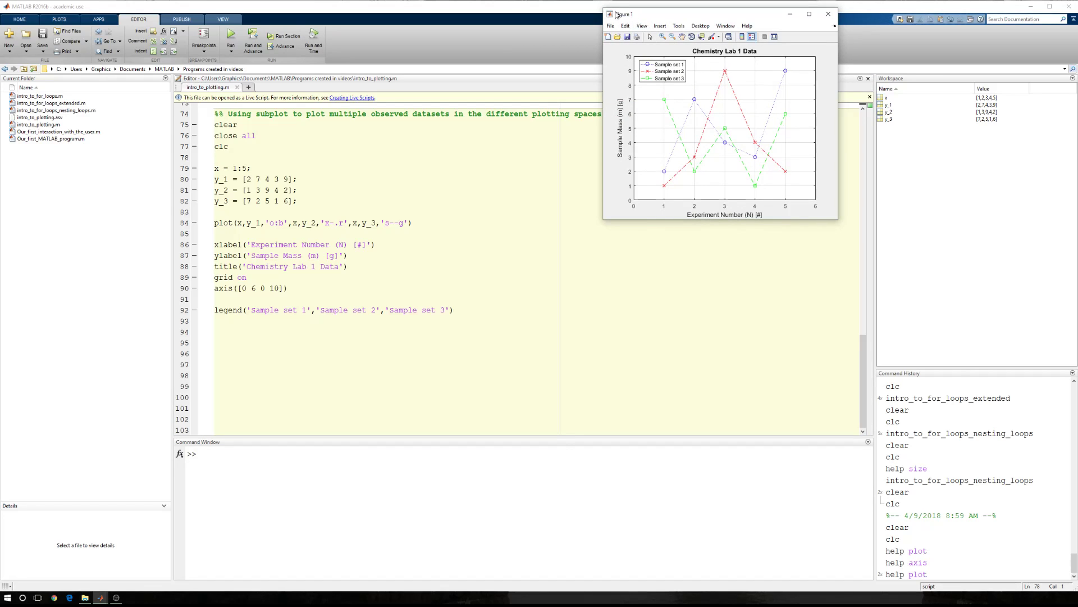
mouse_move(749, 109)
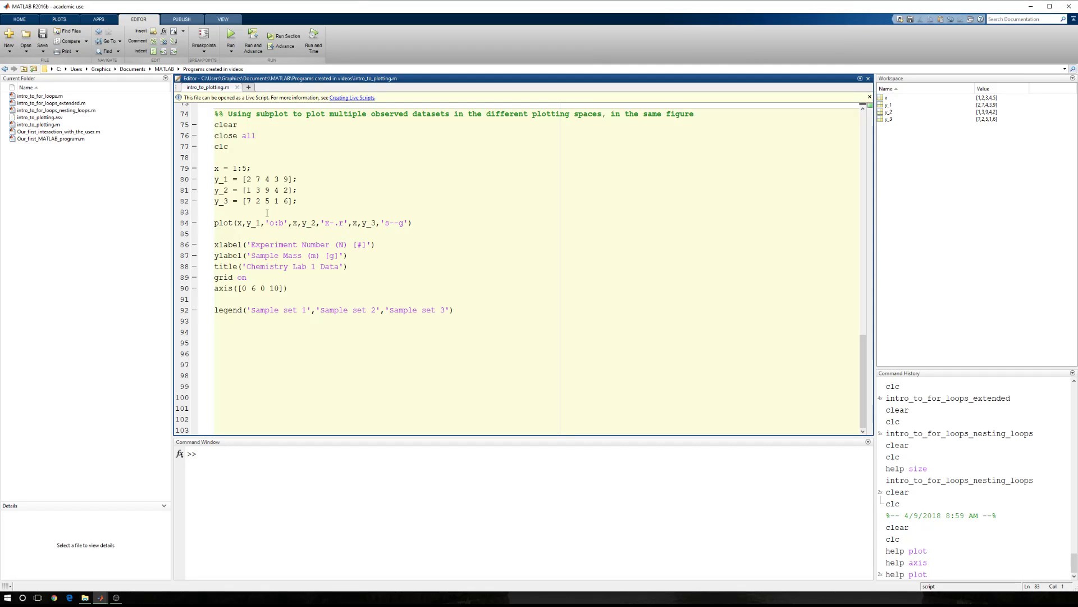
- Insert subplot(3,1,1–3) calls and split the plot into three plot(x,y_n) calls
type("subplot(")
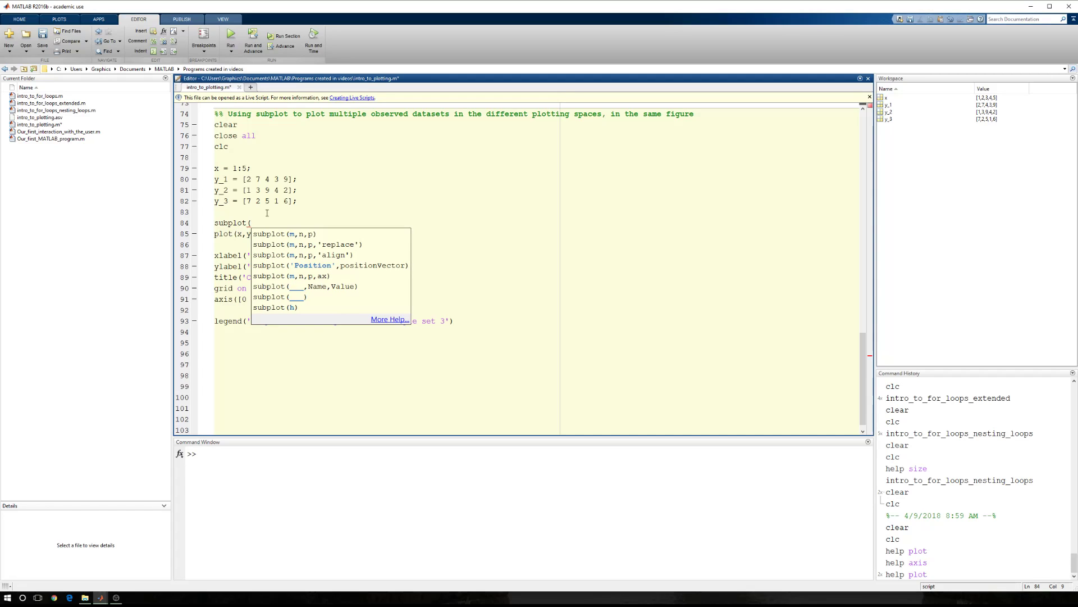
mouse_move(259, 234)
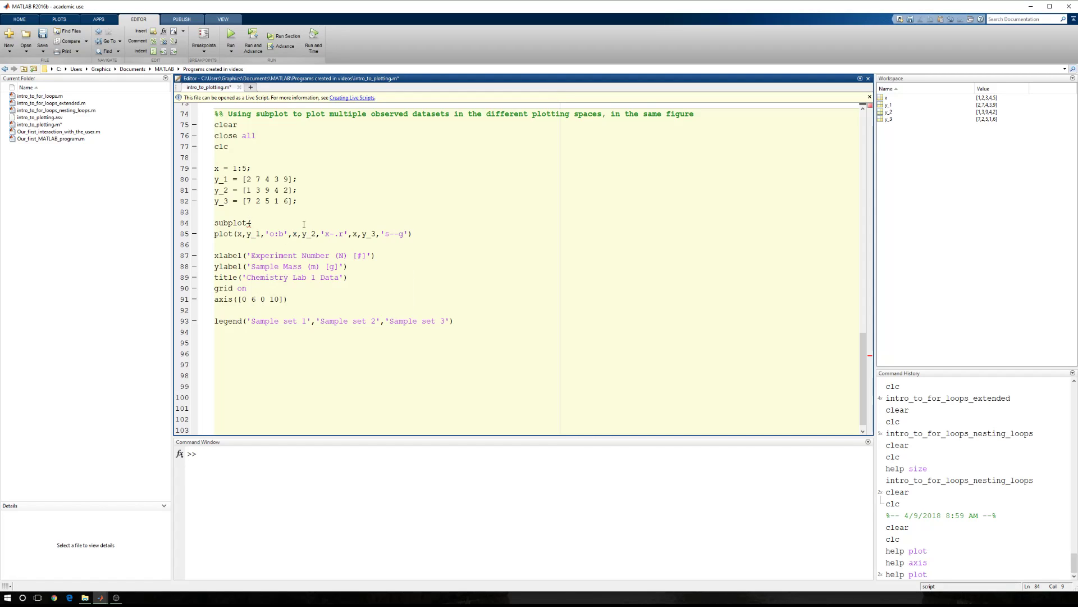
type("(3,1,1")
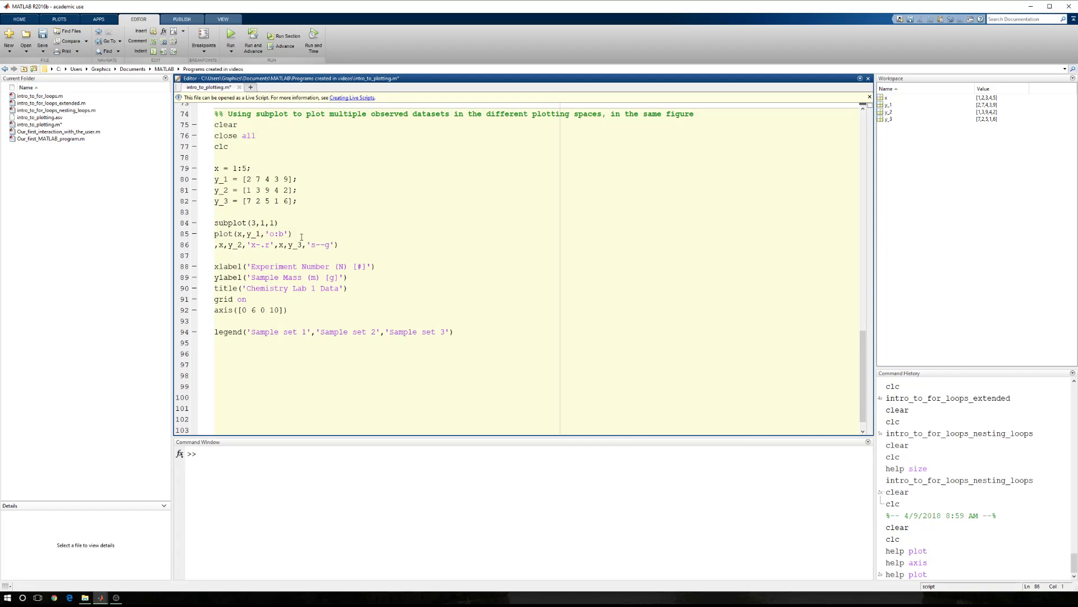
type("subplot(3,1,2")
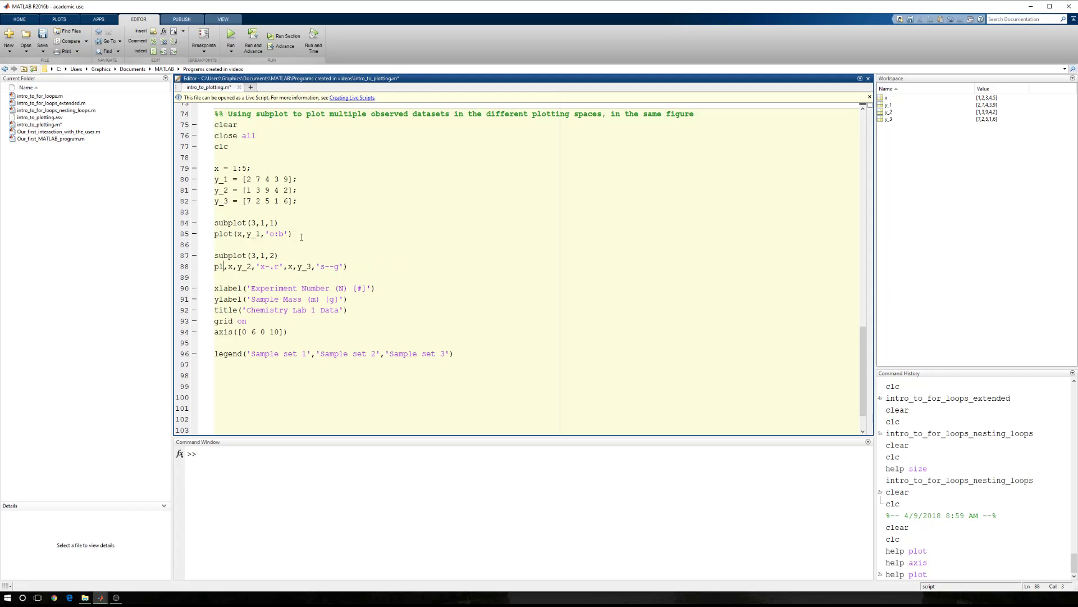
type("ot(")
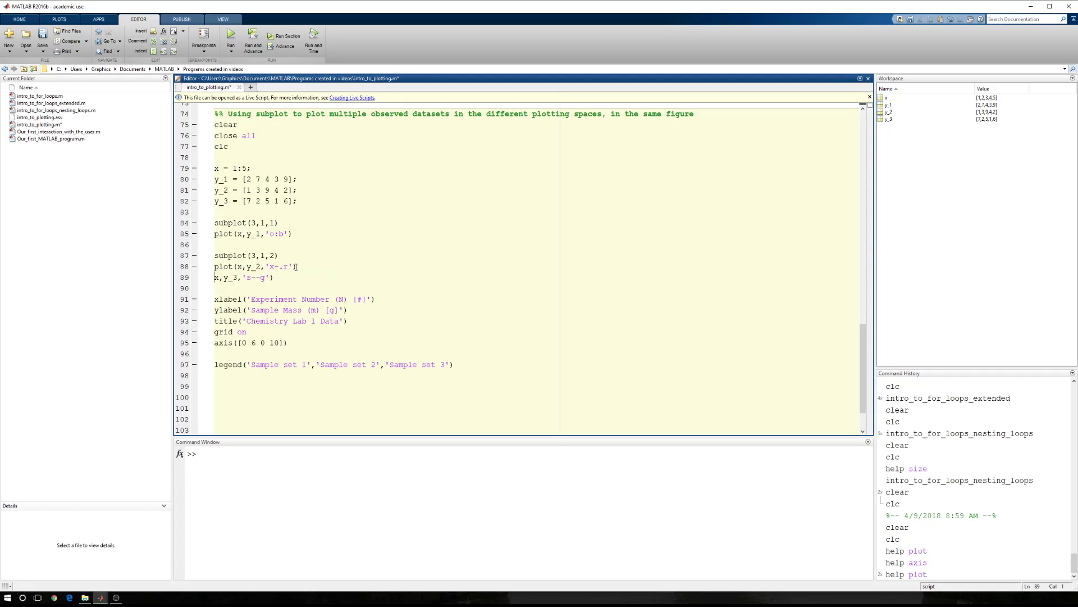
type("subplot(3,1,3")
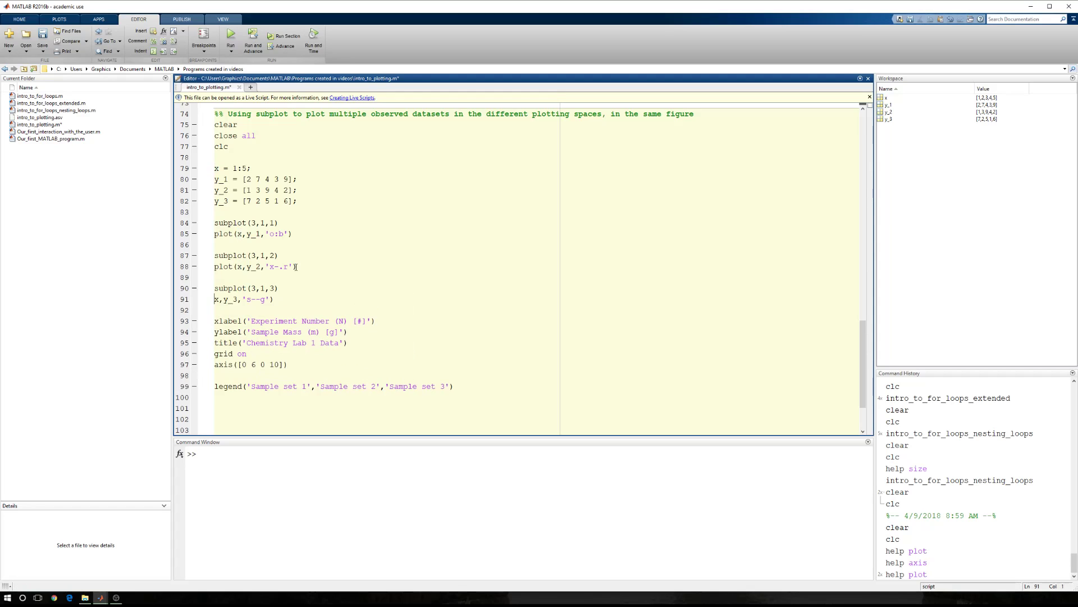
type("plot(")
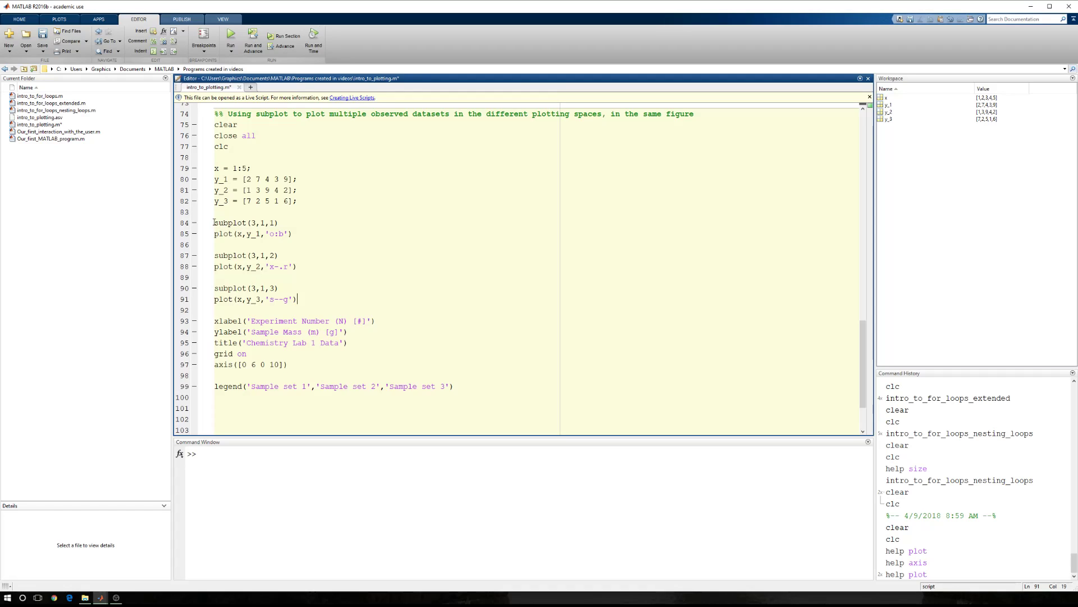
double_click(230, 255)
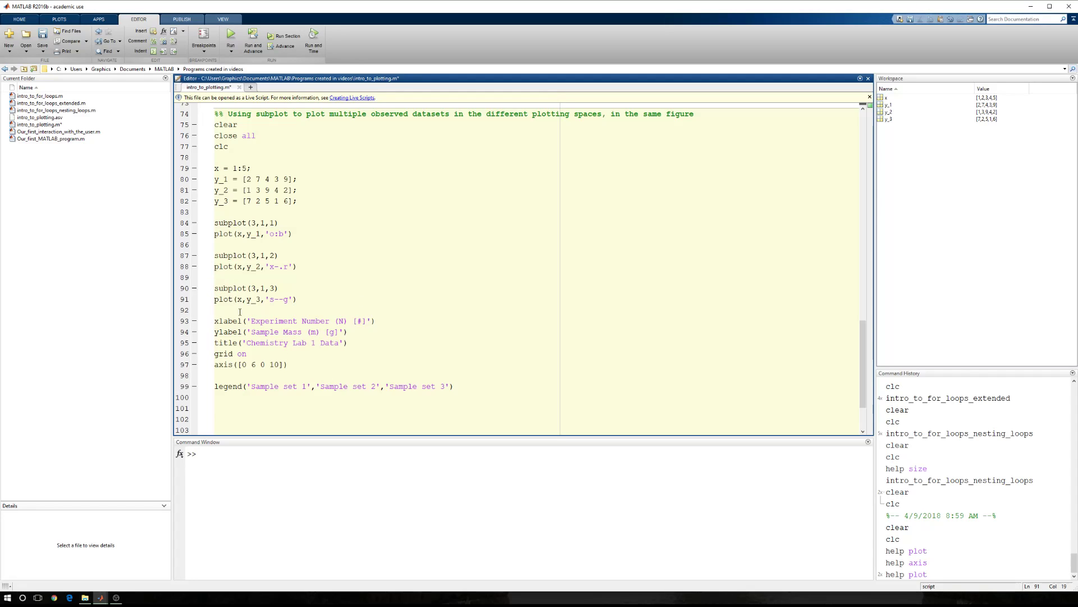
- Run the section and enlarge Figure 1 to inspect the three stacked subplots
left_click(284, 36)
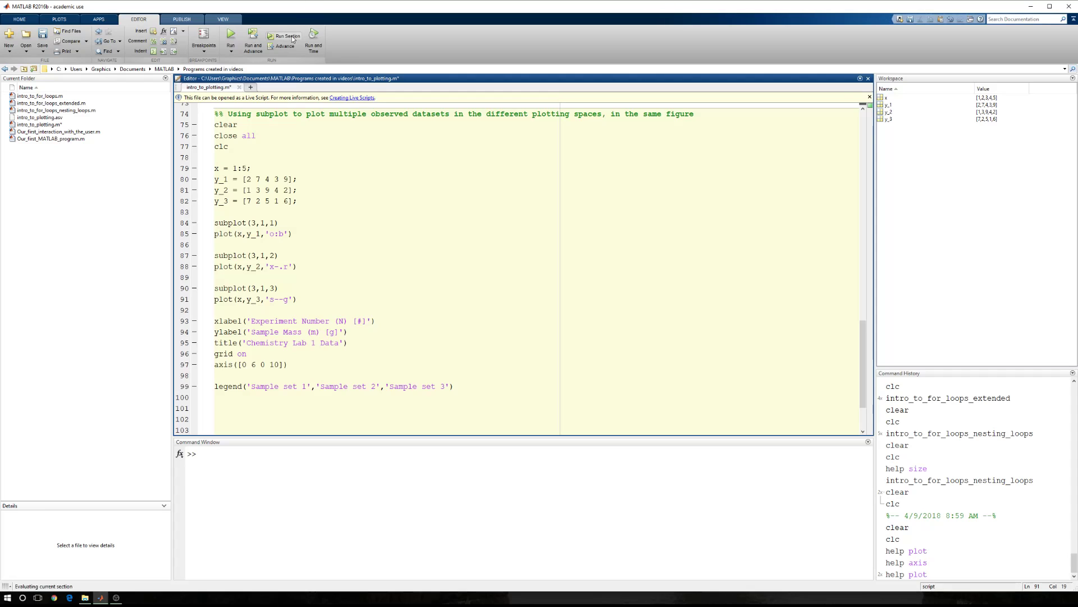
left_click(284, 38)
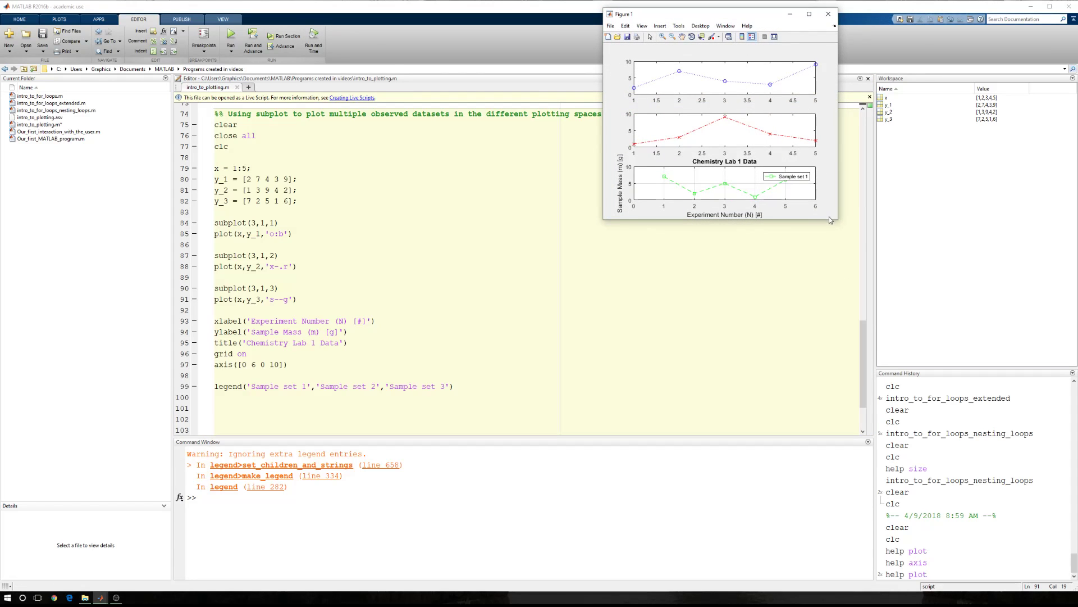
left_click_drag(833, 219, 865, 408)
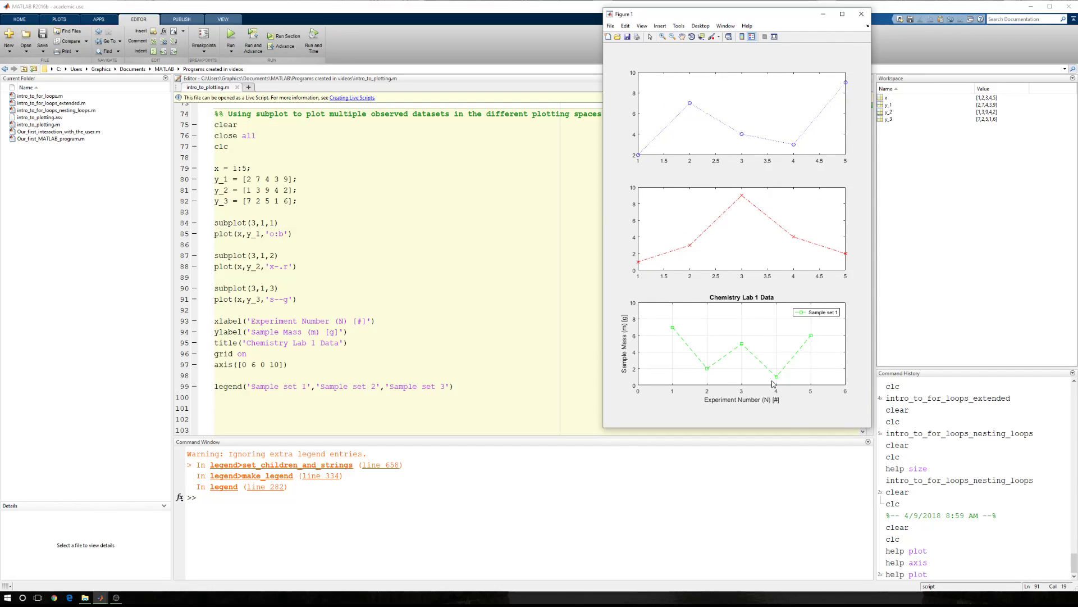
mouse_move(625, 101)
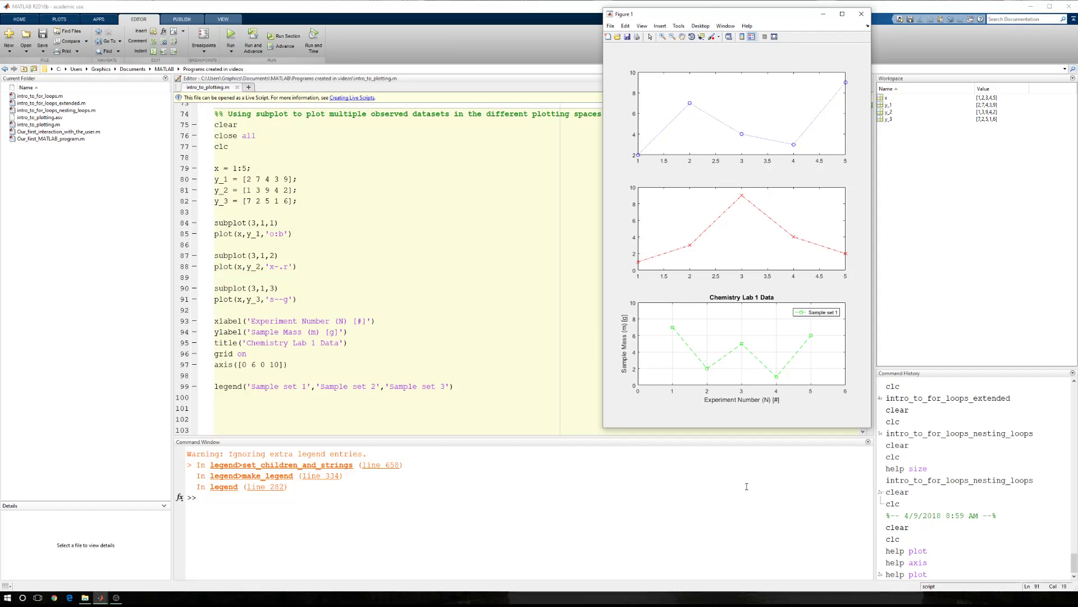
mouse_move(688, 121)
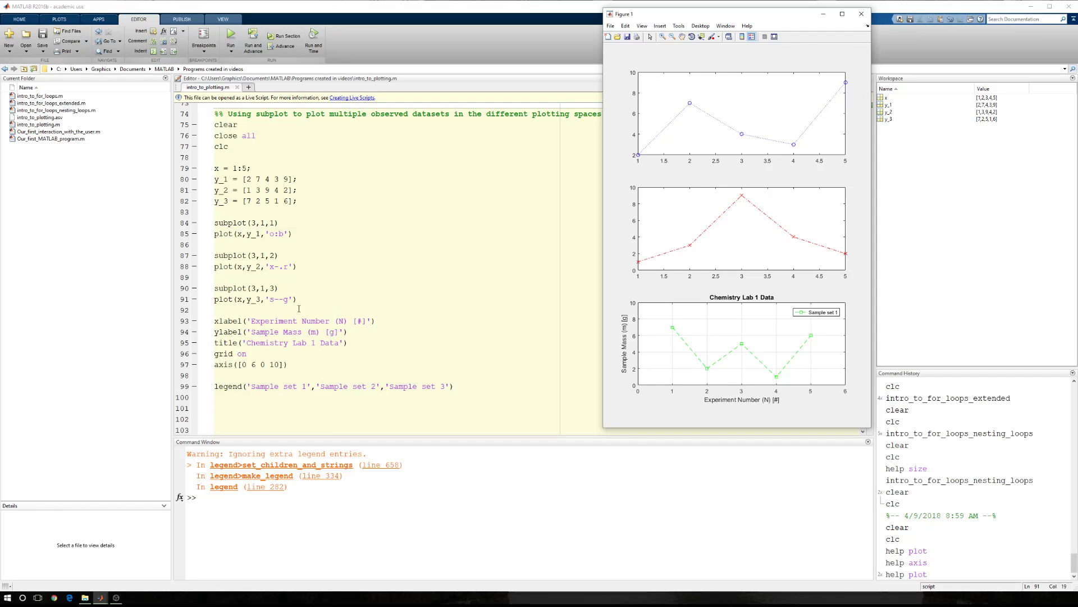
mouse_move(633, 327)
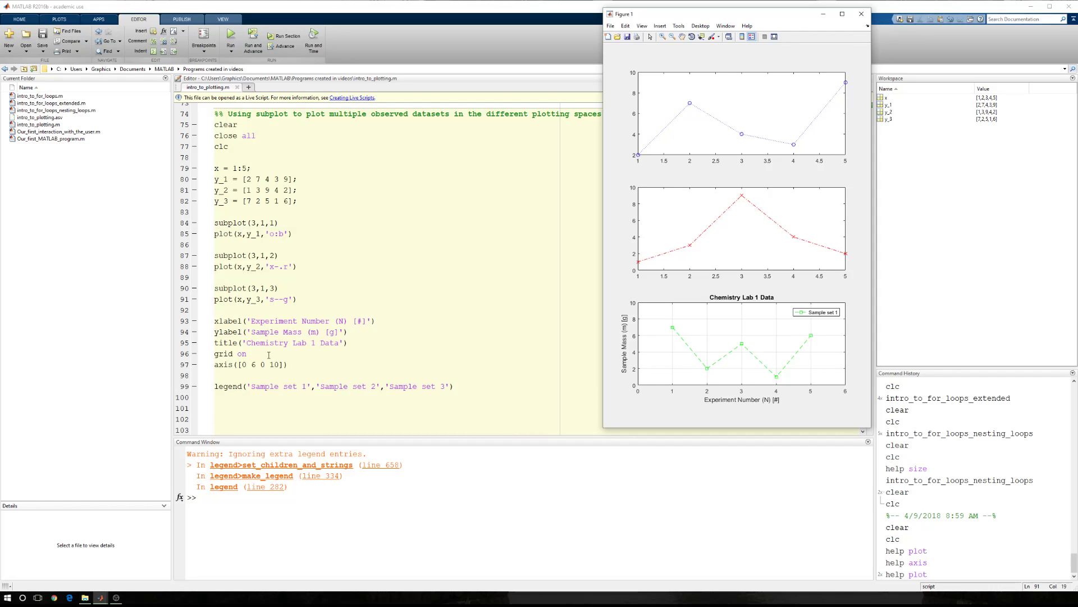
mouse_move(210, 393)
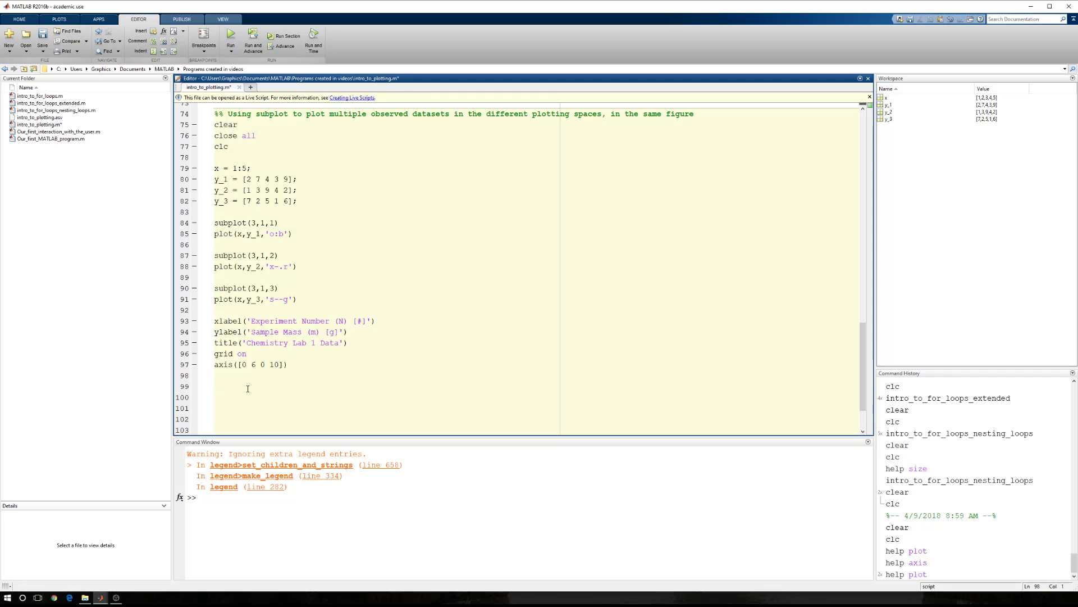
- Copy the label, title, grid and axis lines and paste them after another plot
left_click(243, 311)
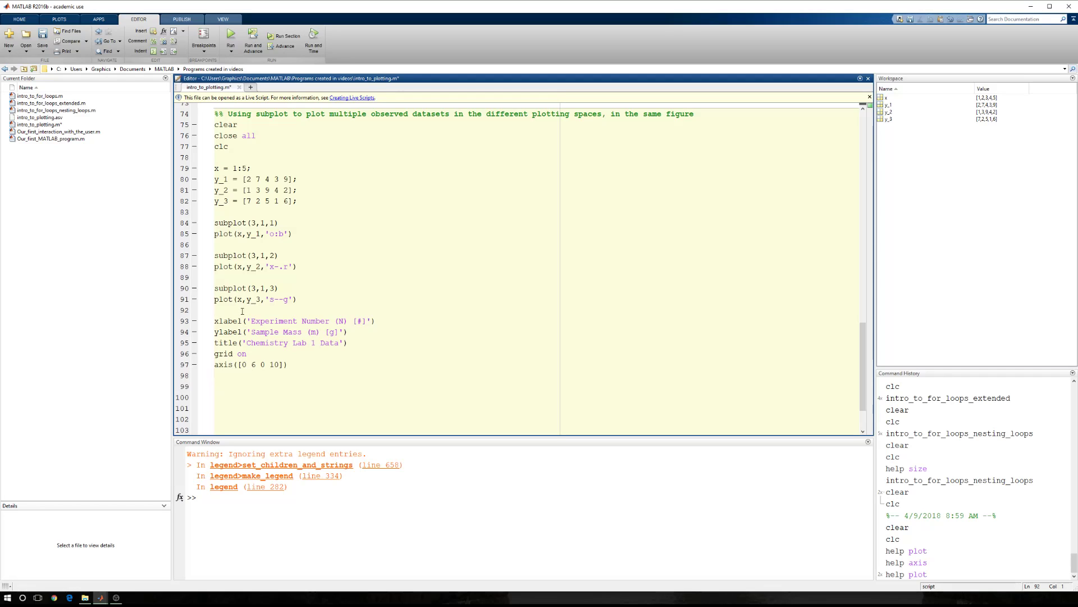
left_click_drag(215, 320, 288, 364)
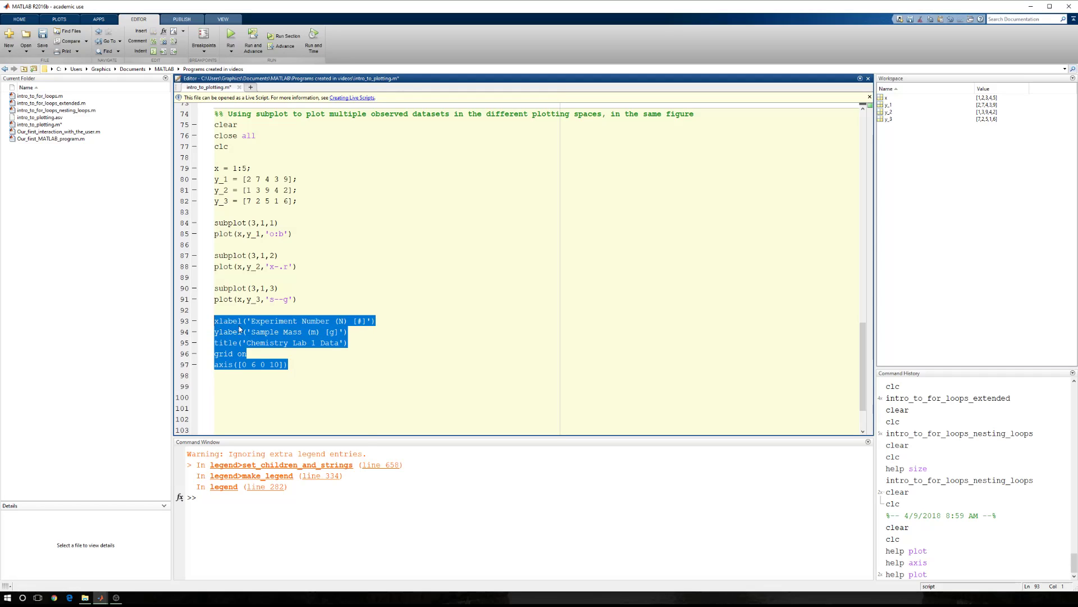
right_click(243, 280)
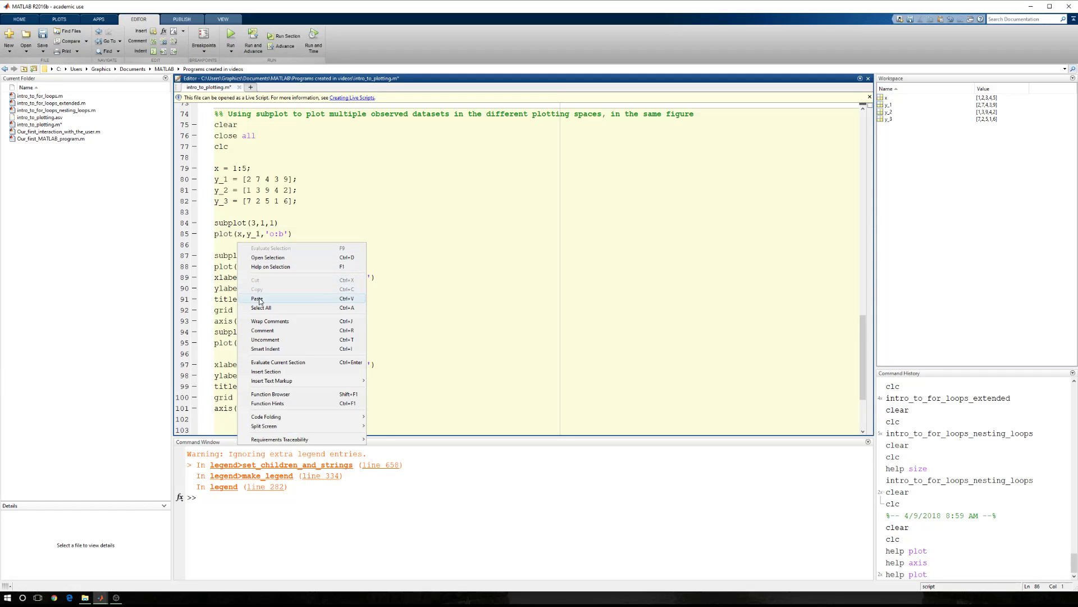
left_click(258, 298)
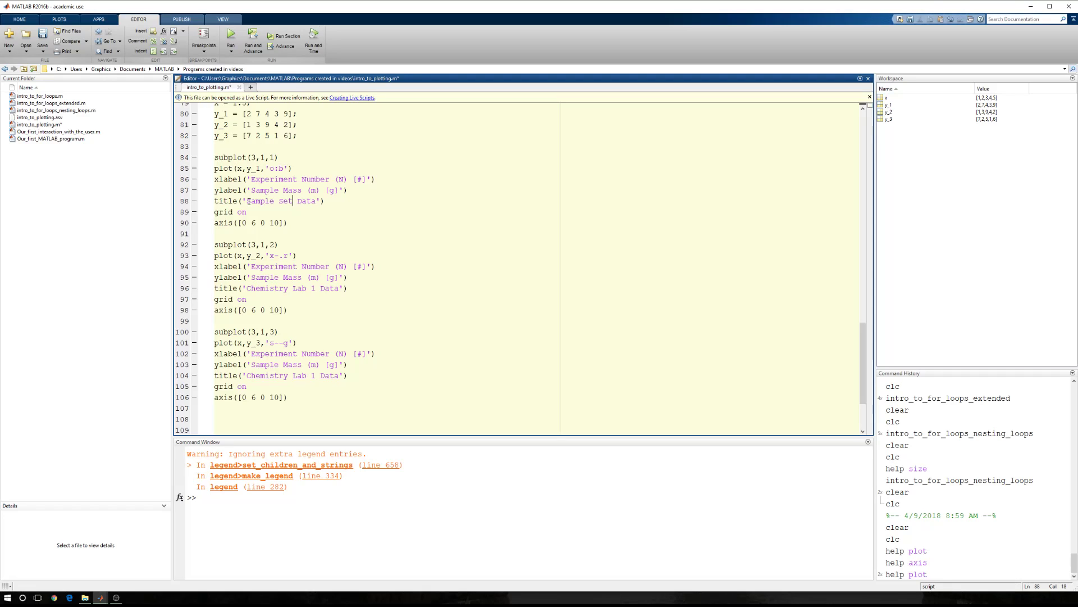
- Retitle the subplots Sample Set 1, 2 and 3 Data and run the script
type("1")
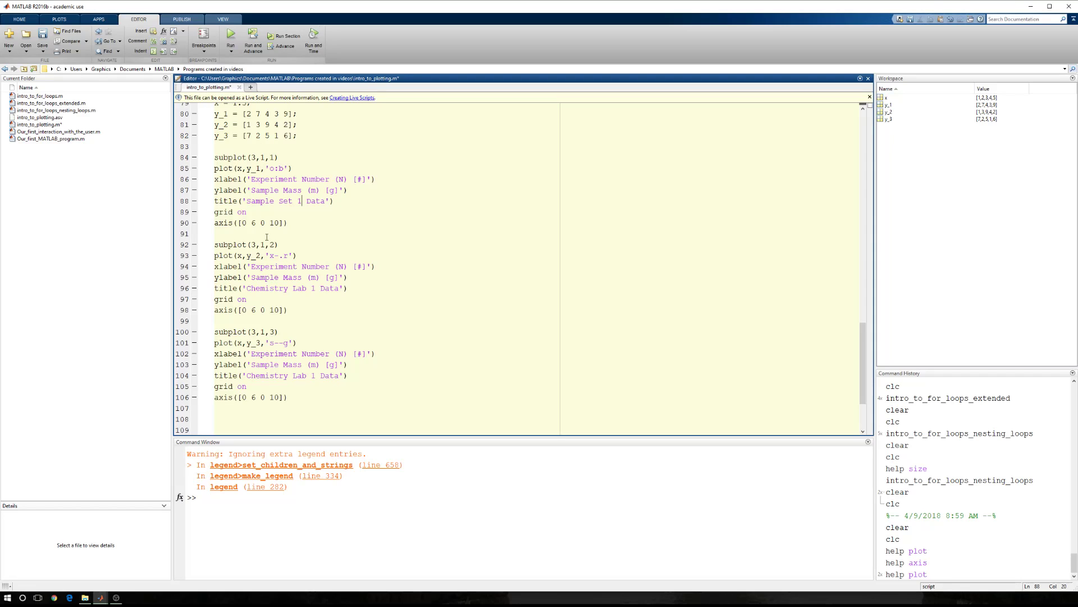
left_click(301, 200)
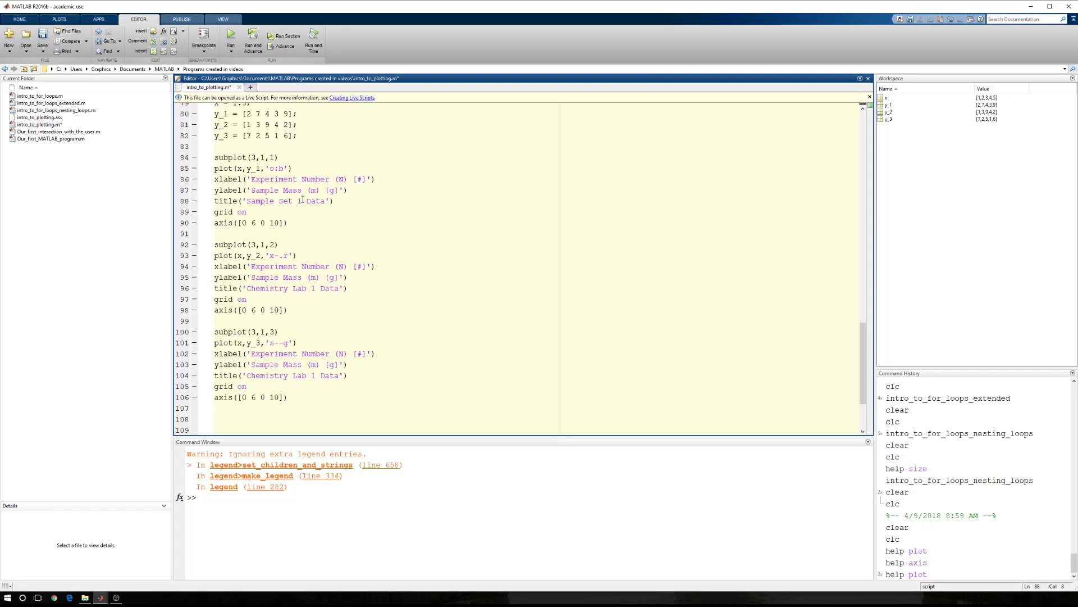
double_click(270, 200)
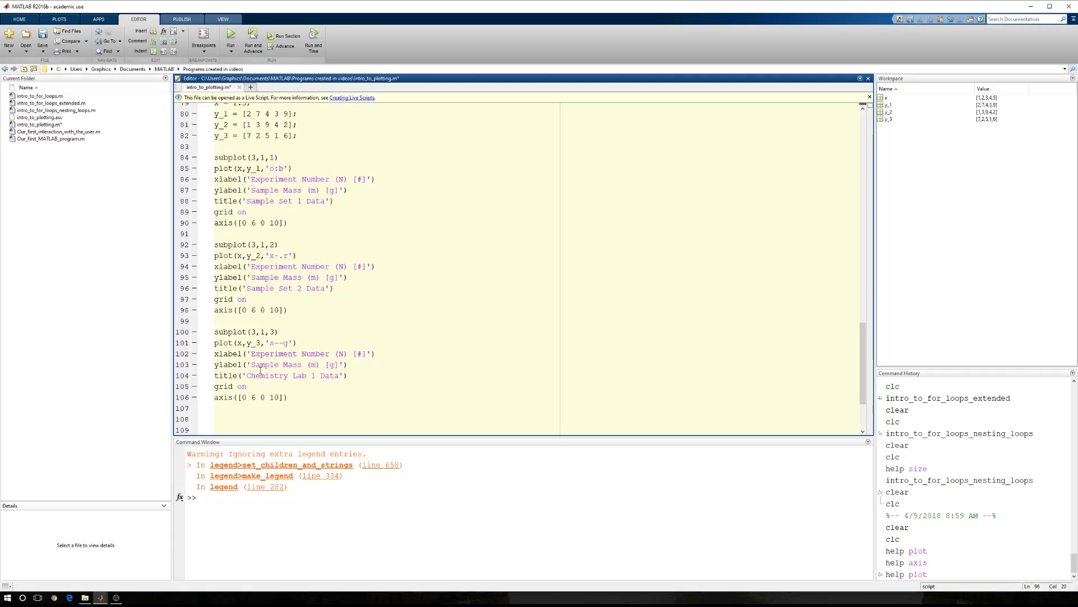
double_click(282, 376)
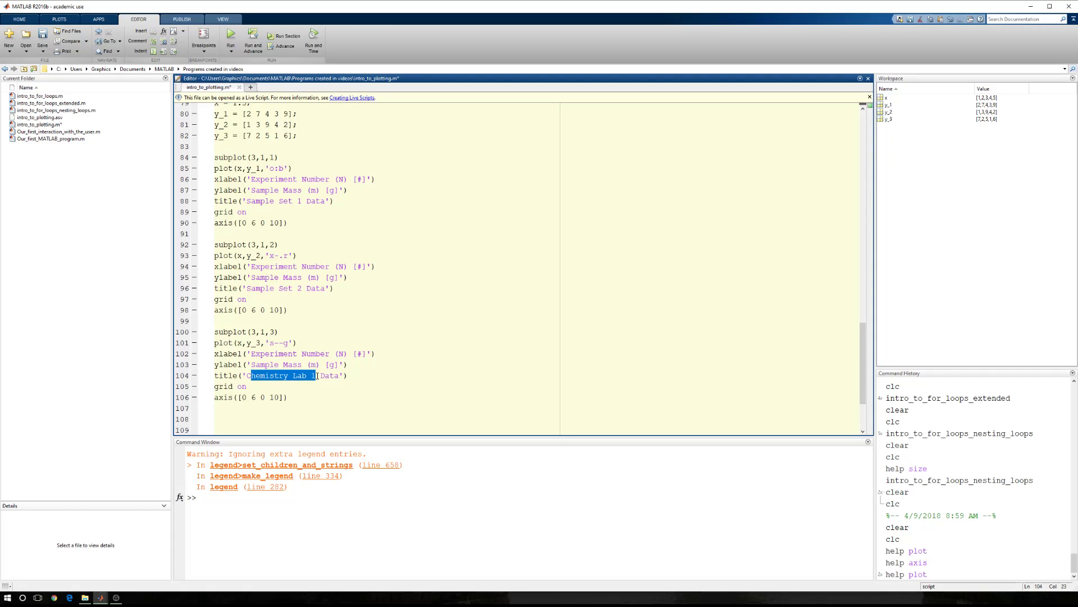
type("CSample Set 3 Data")
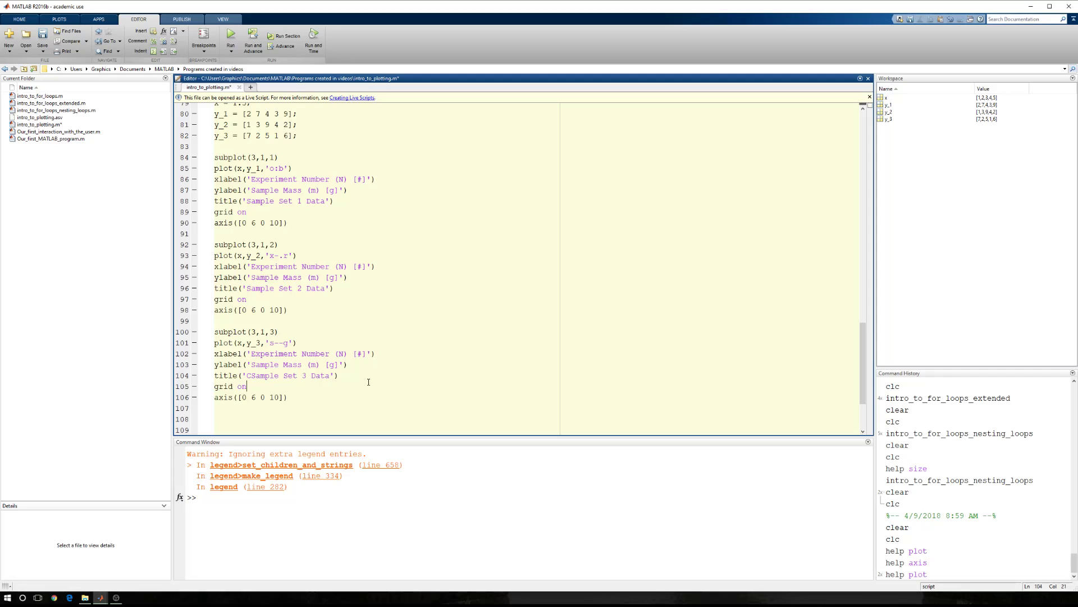
left_click(231, 34)
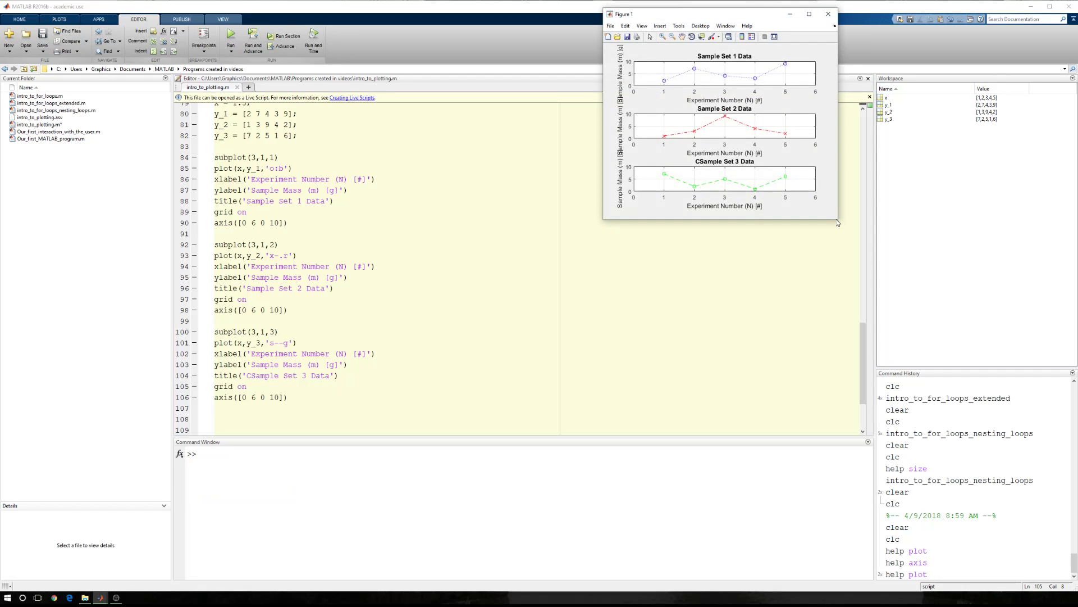
- Enlarge Figure 1 to read the three stacked plots and their titles
left_click_drag(838, 219, 838, 502)
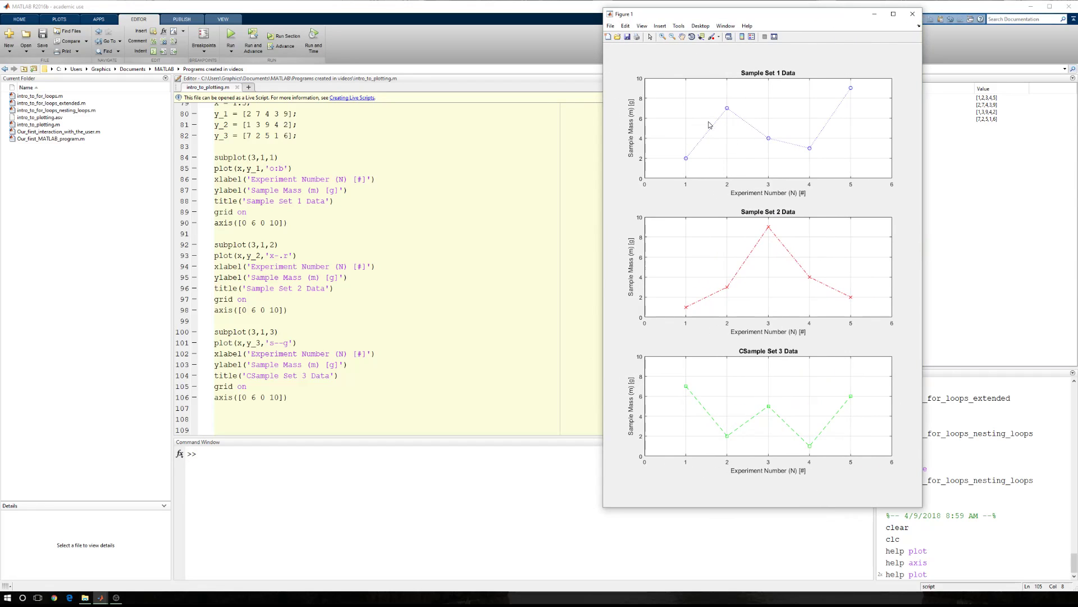
mouse_move(788, 246)
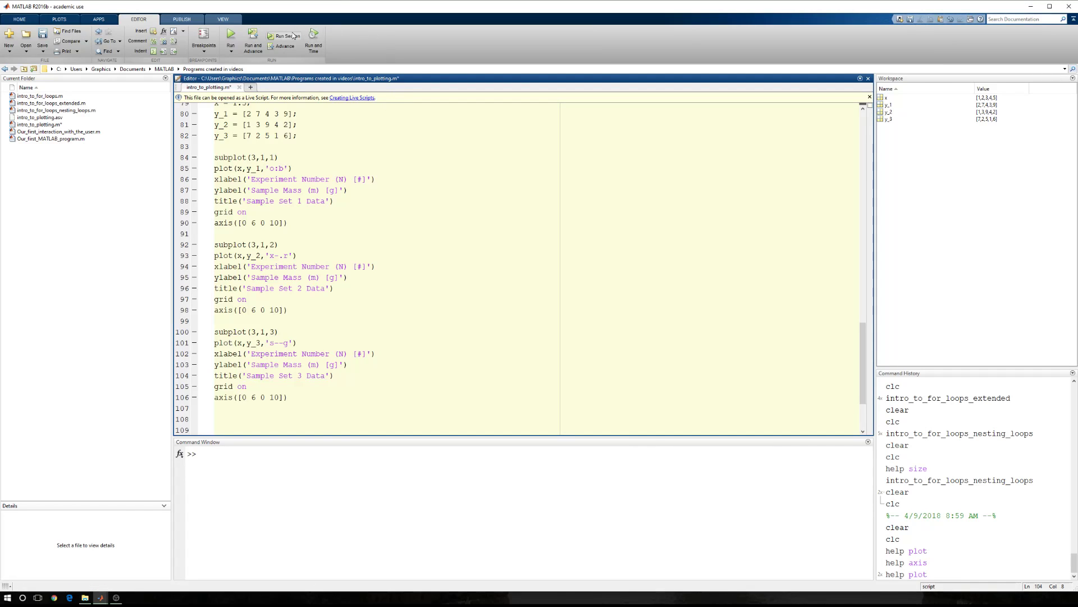
- Rerun the script with the corrected Sample Set 3 Data title and bring Figure 1 back into view
left_click(230, 39)
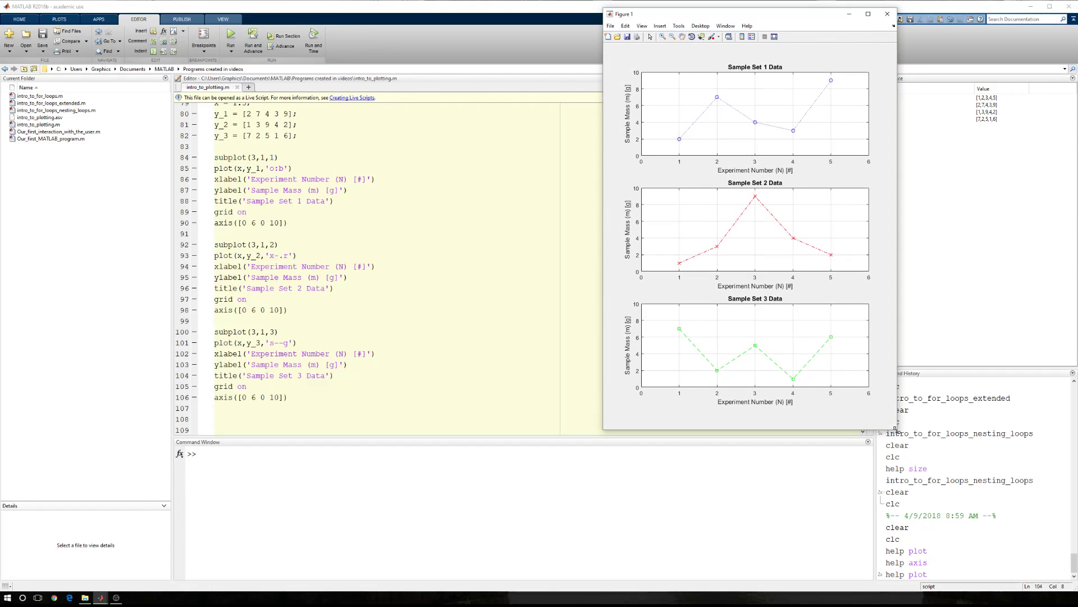
mouse_move(758, 268)
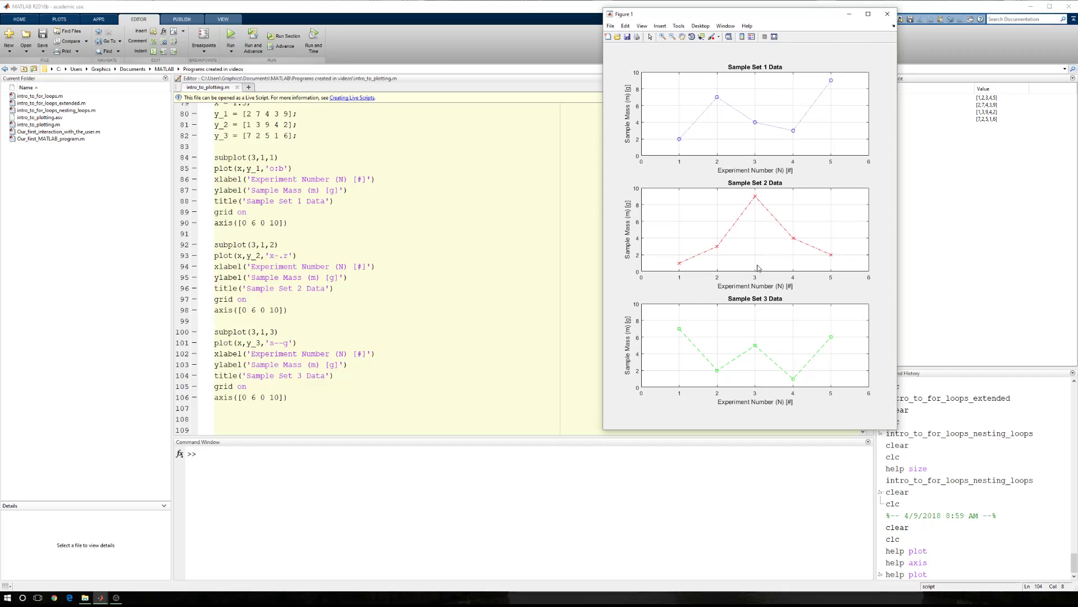
mouse_move(840, 295)
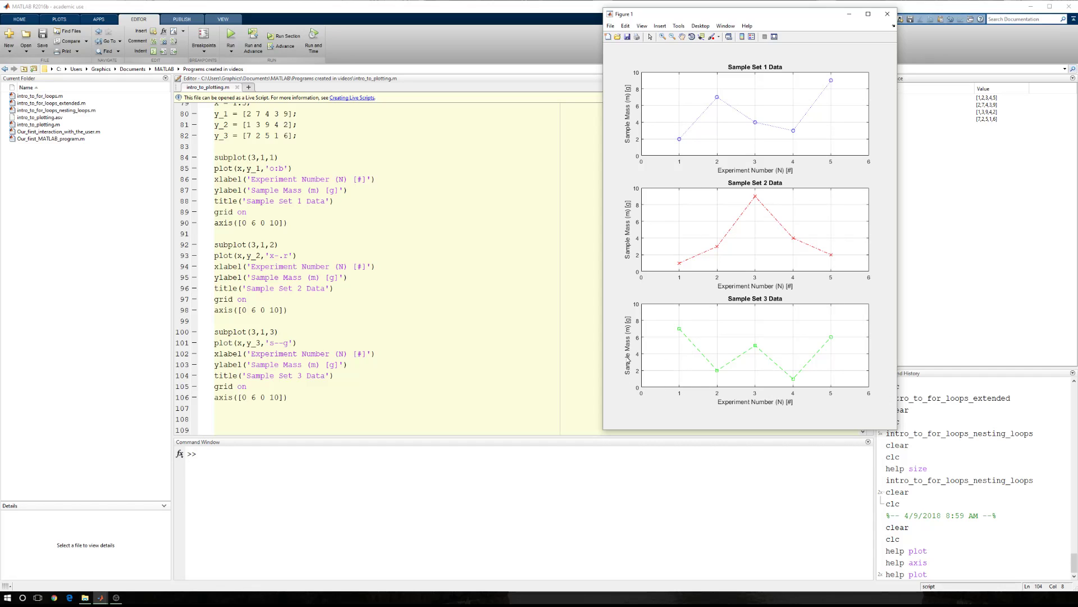
mouse_move(741, 281)
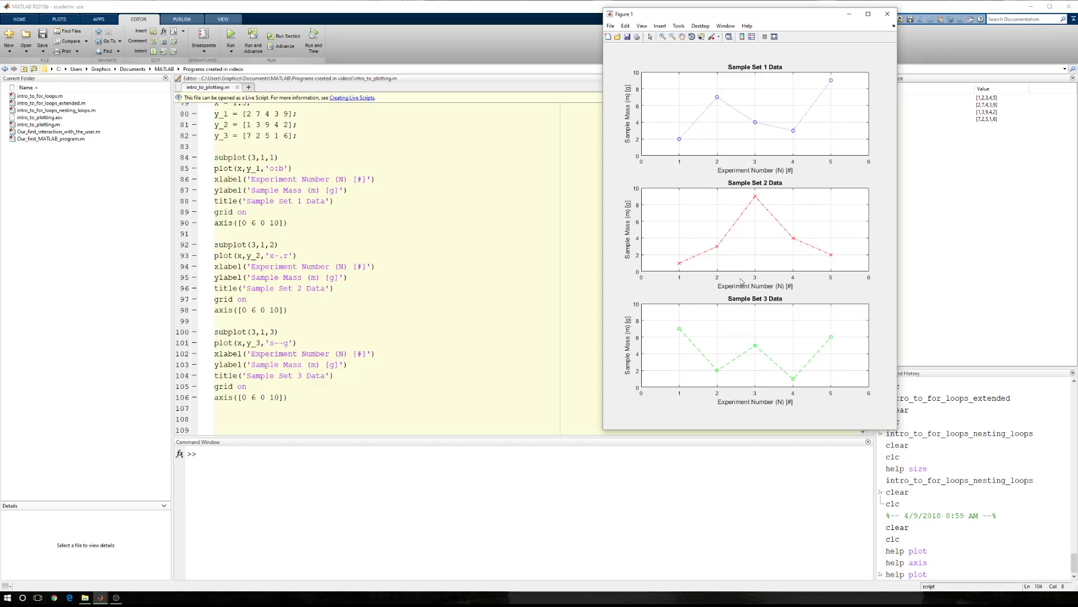
mouse_move(684, 59)
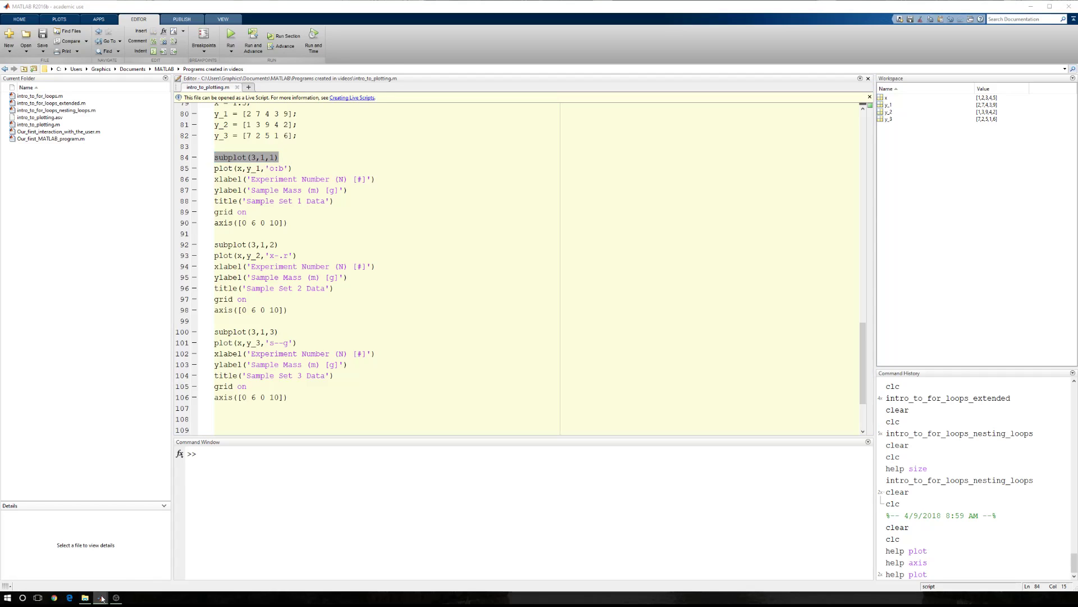
left_click(231, 38)
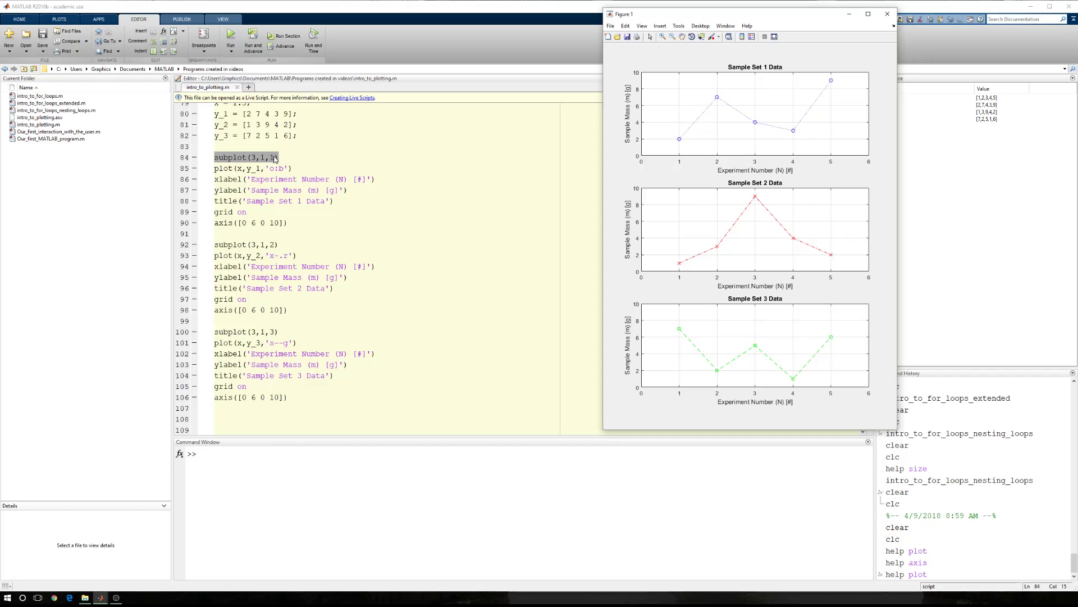
mouse_move(647, 295)
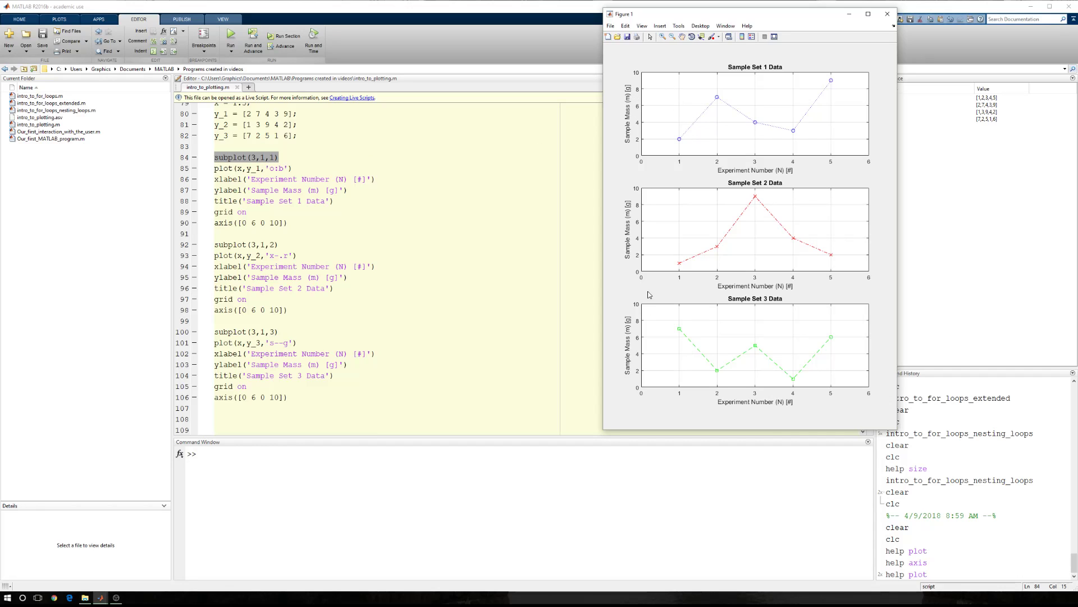
- Change the grid to subplot(1,3,1–3) and run to show the plots side by side
left_click(886, 14)
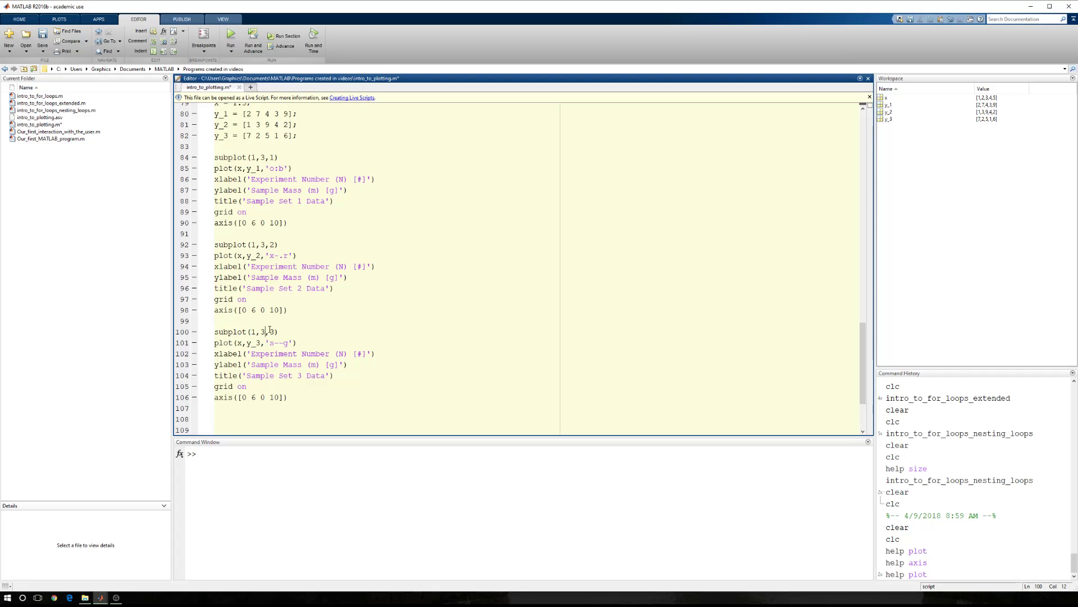
left_click(230, 36)
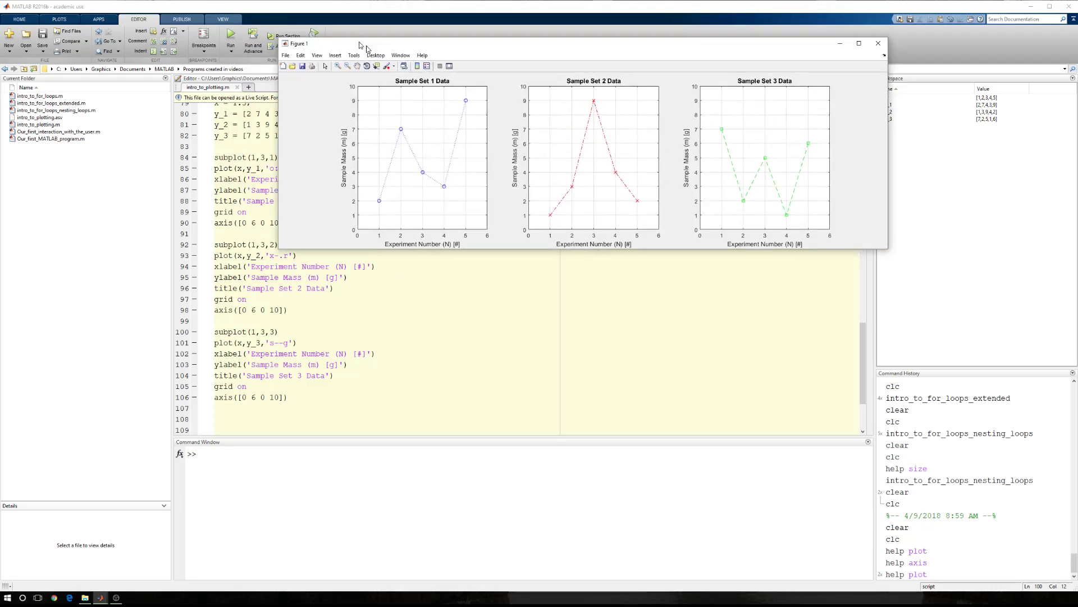
left_click(878, 44)
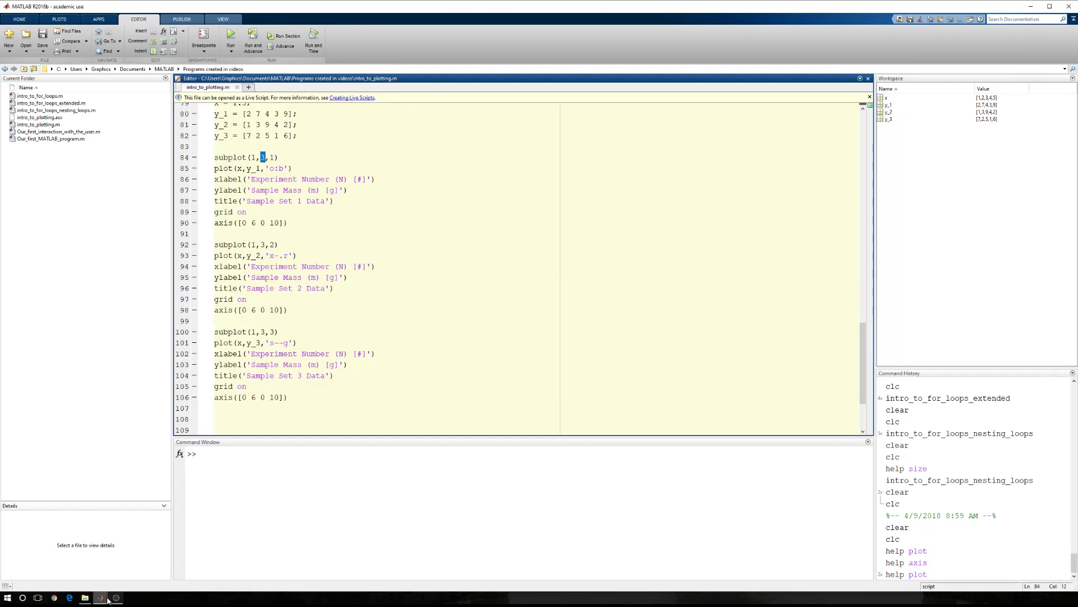
left_click(231, 36)
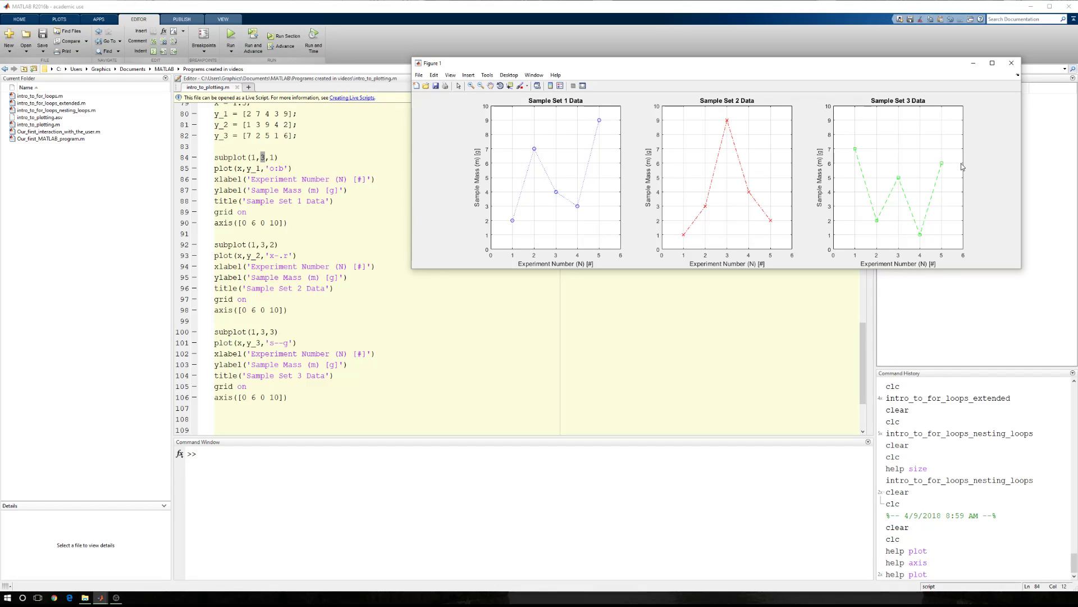
mouse_move(514, 107)
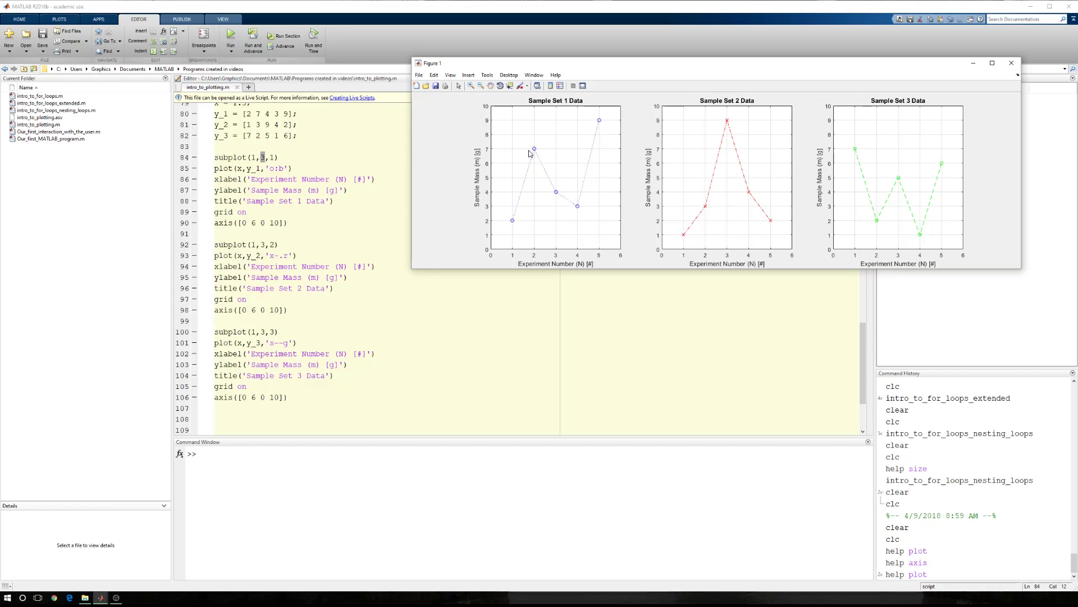
mouse_move(737, 172)
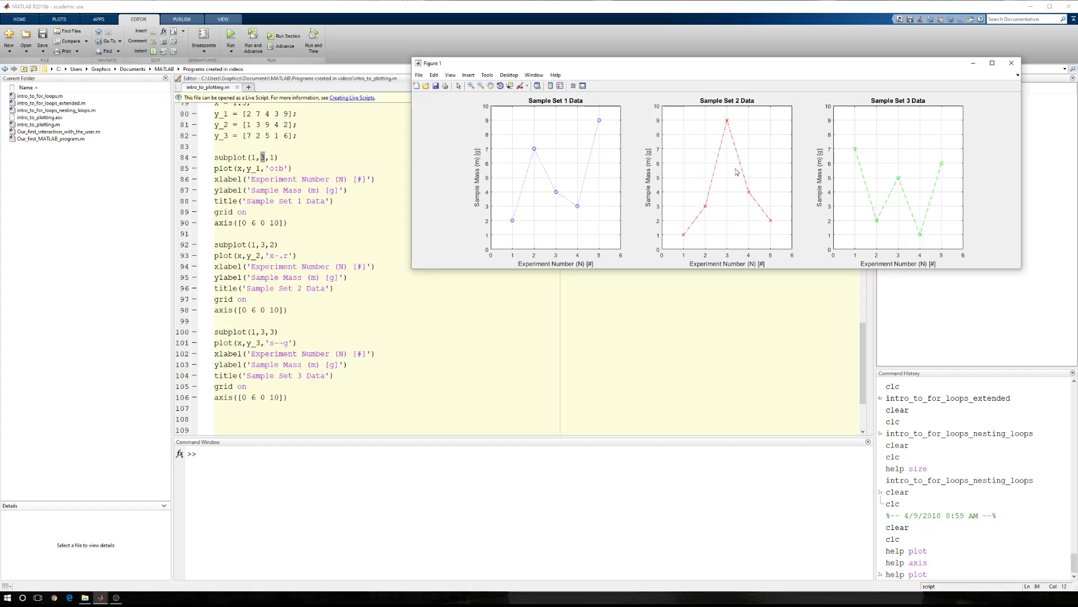
mouse_move(903, 185)
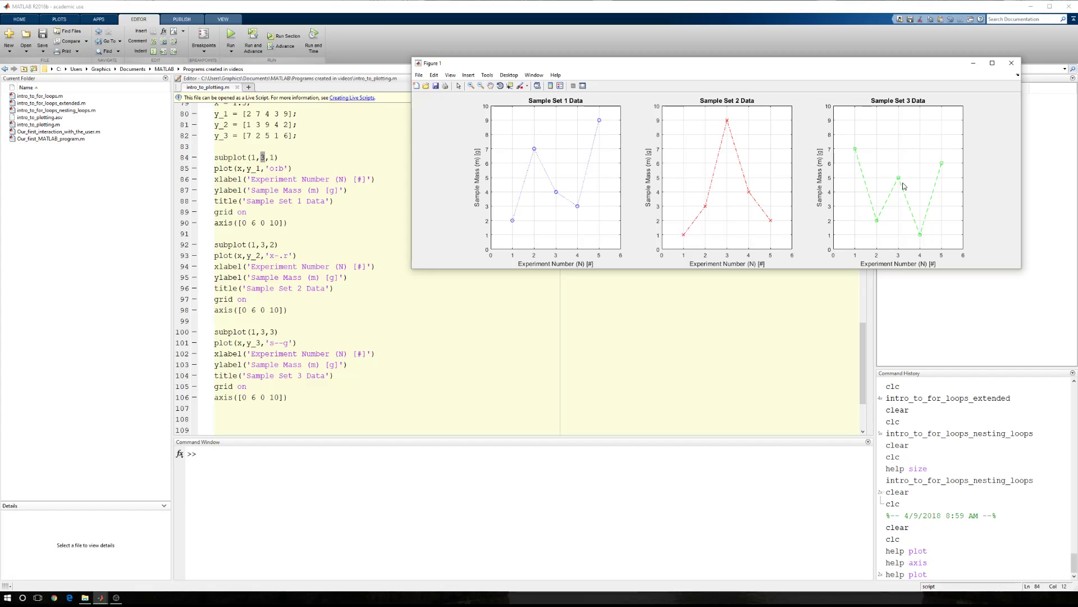
mouse_move(786, 176)
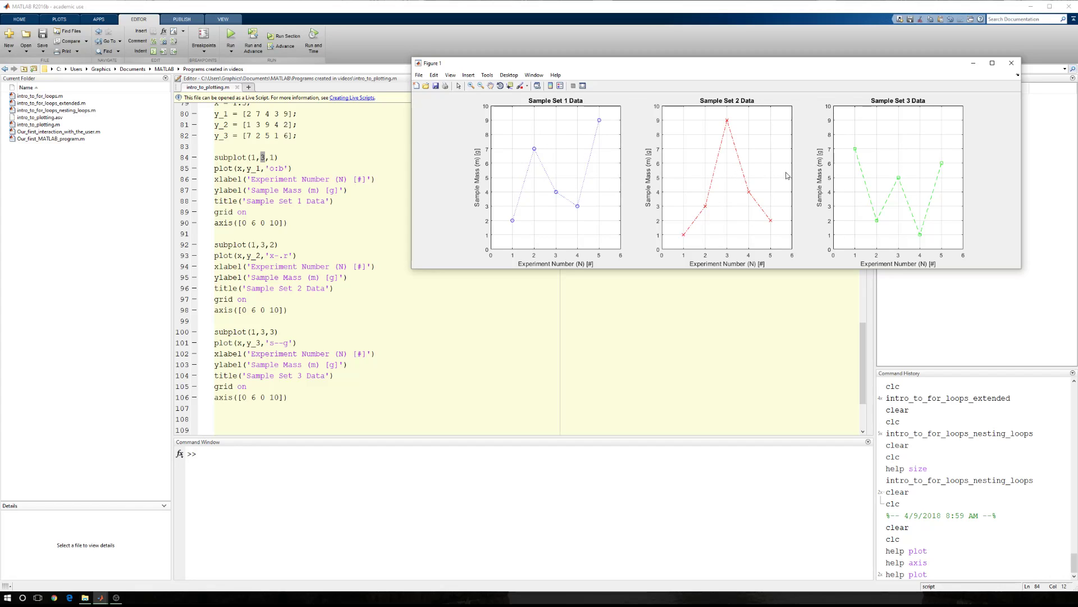
- Close the figure and set the subplots to positions 2, 4 and 6 of a 2-by-3 grid
left_click(1011, 63)
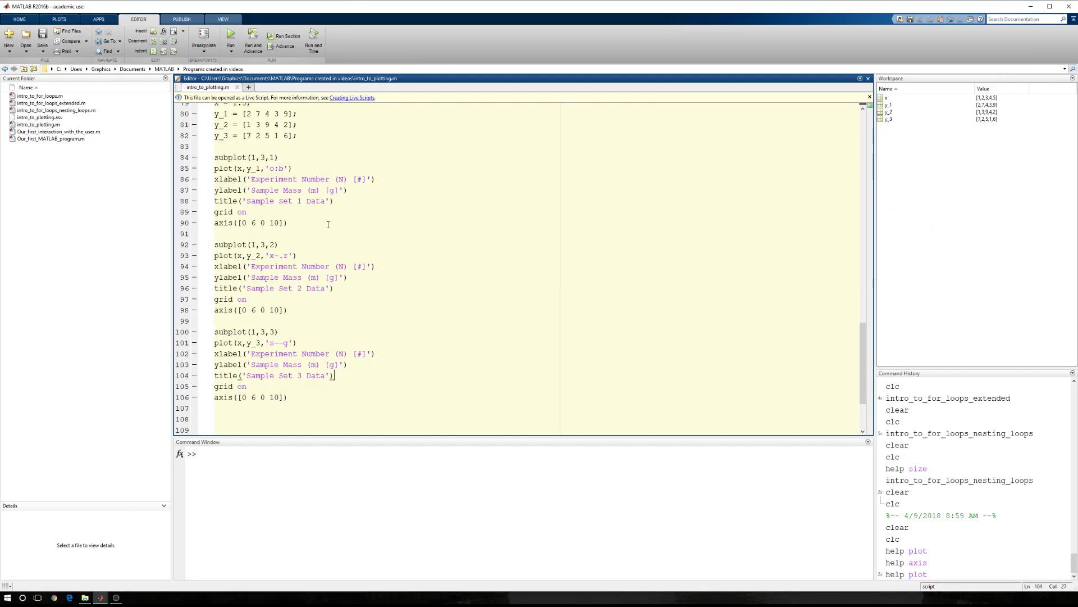
left_click(255, 158)
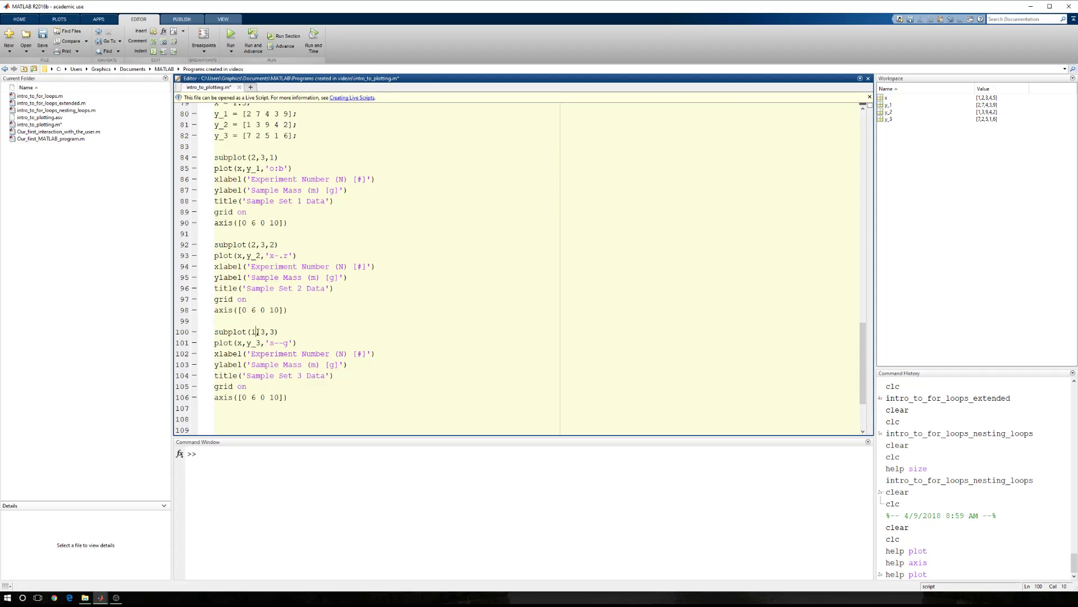
type("2")
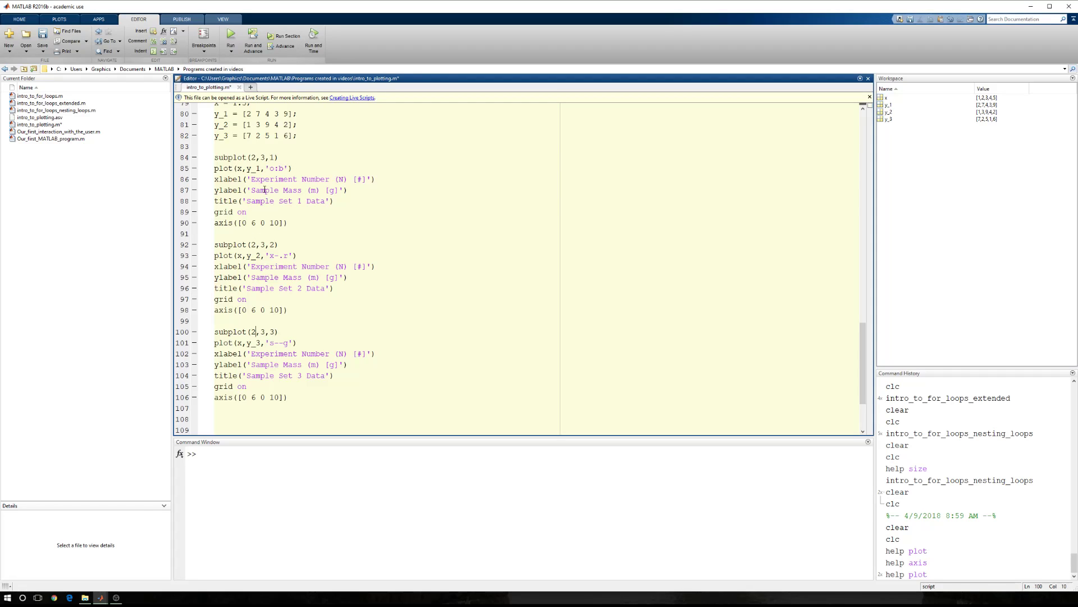
mouse_move(272, 240)
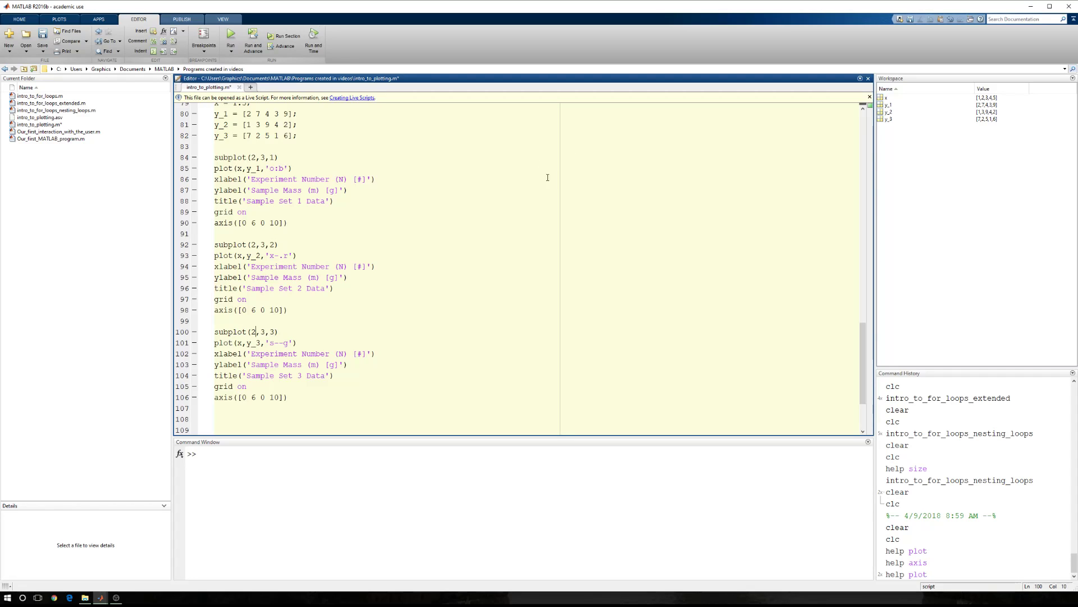
left_click(274, 243)
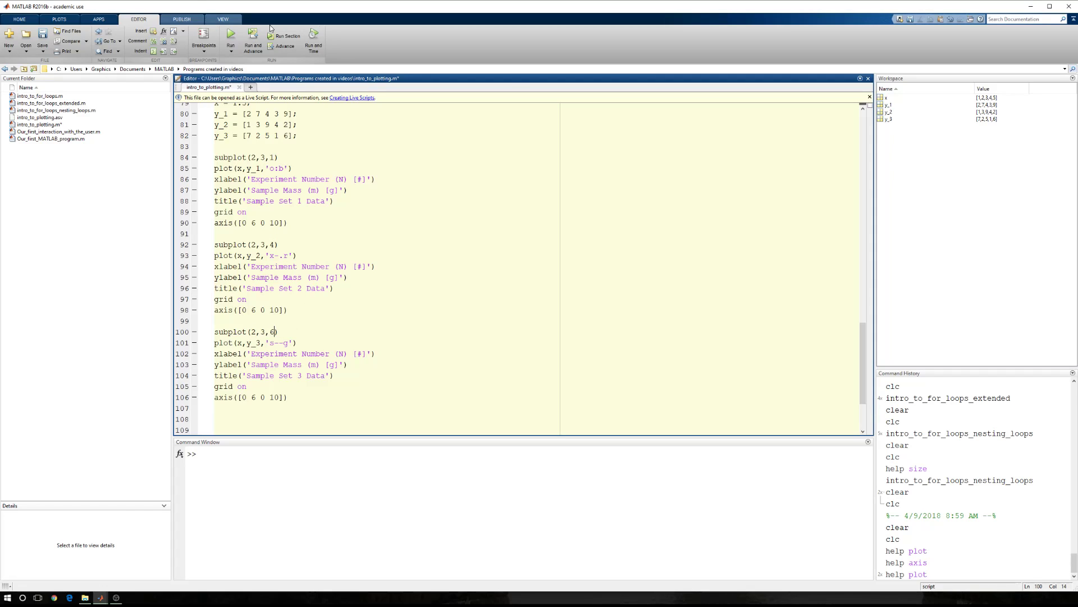
left_click(231, 40)
type("2")
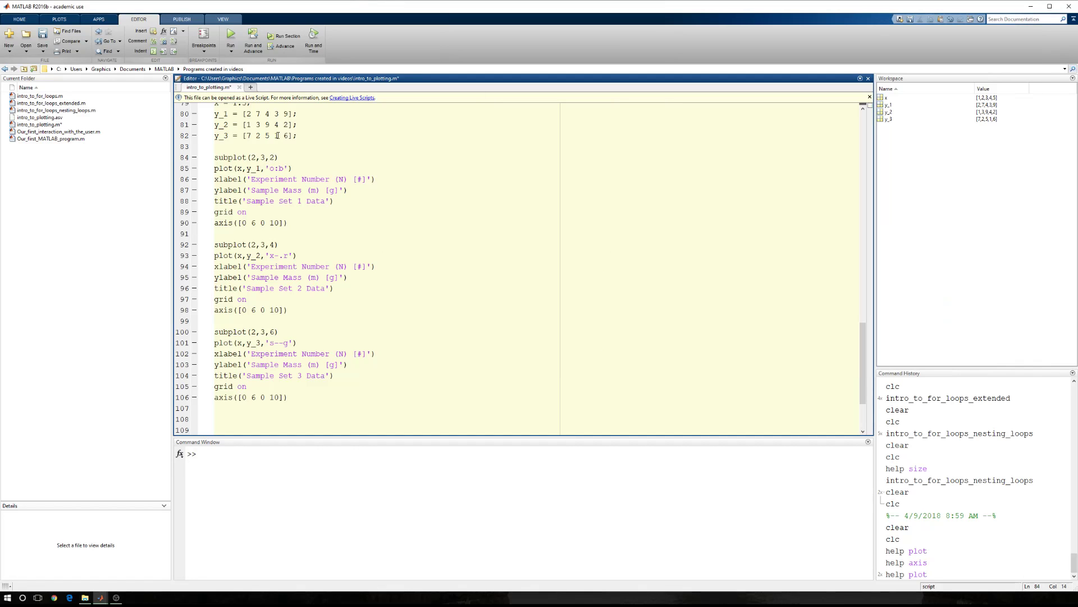
left_click(230, 40)
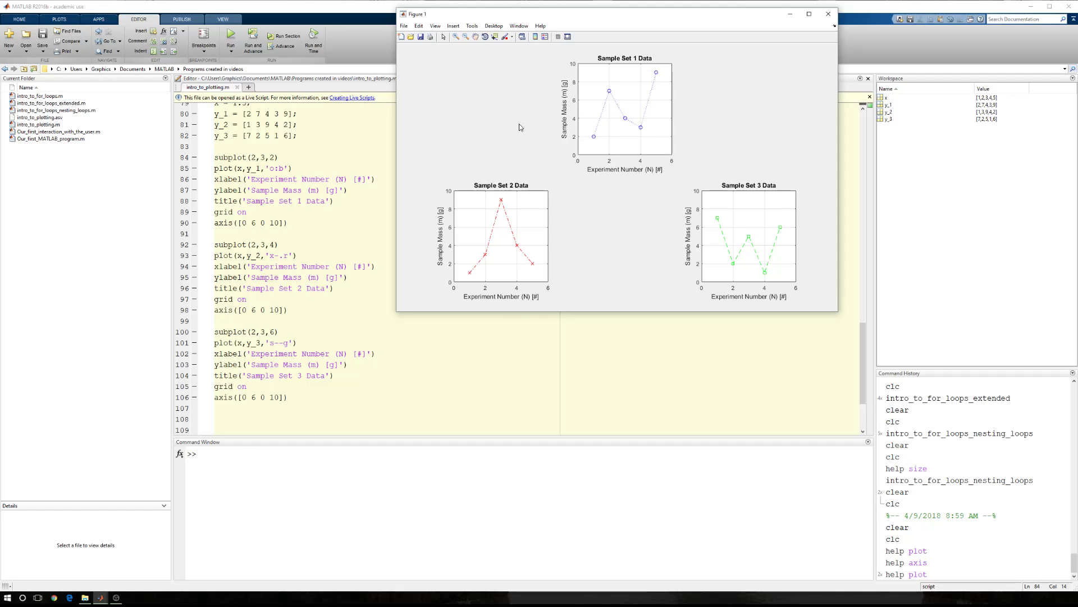
mouse_move(612, 243)
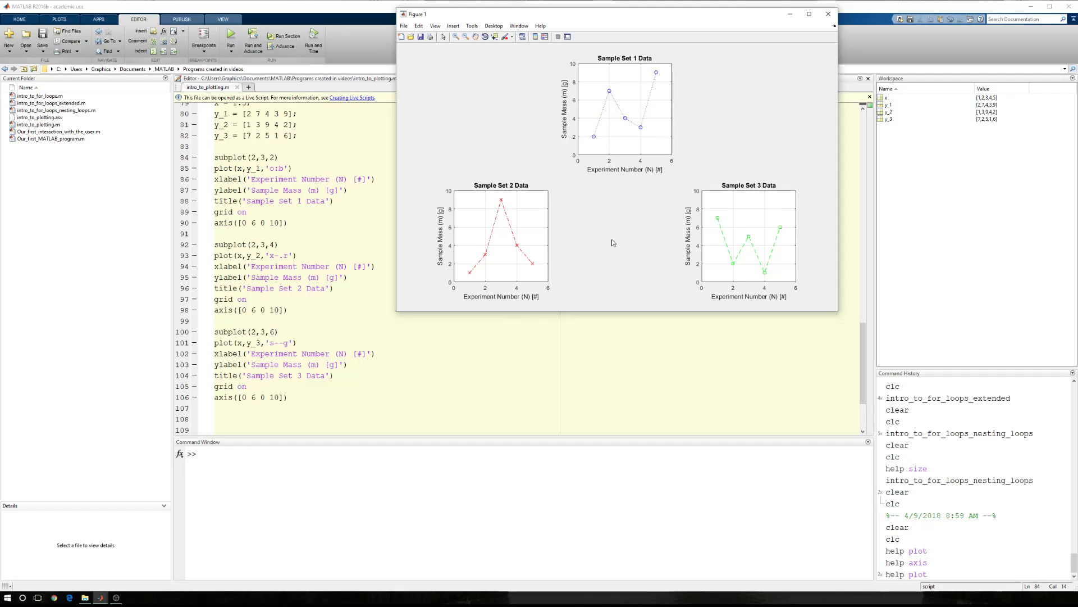
mouse_move(773, 264)
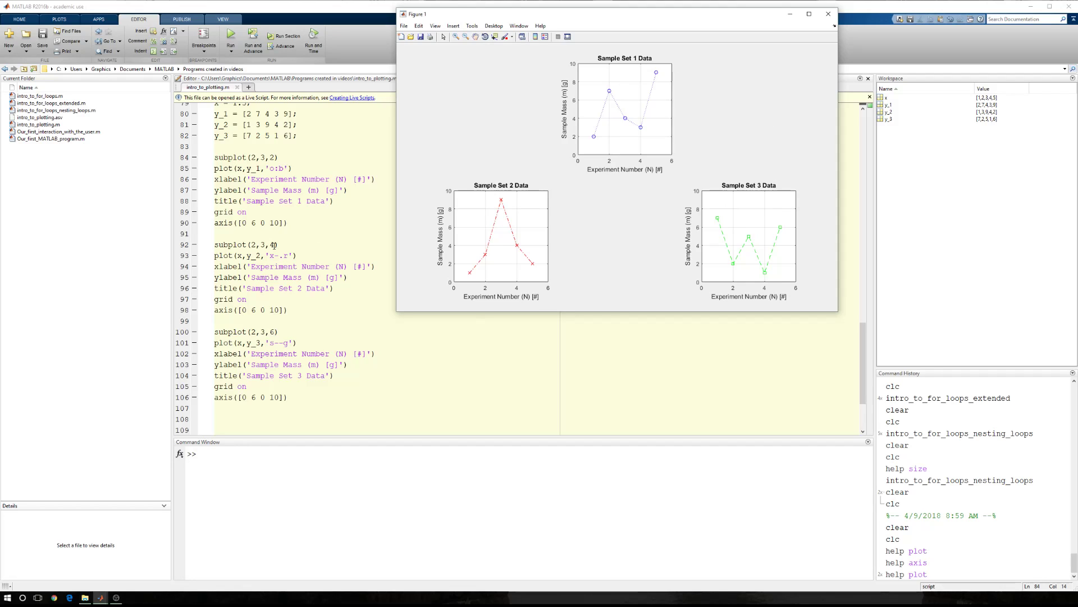
mouse_move(497, 124)
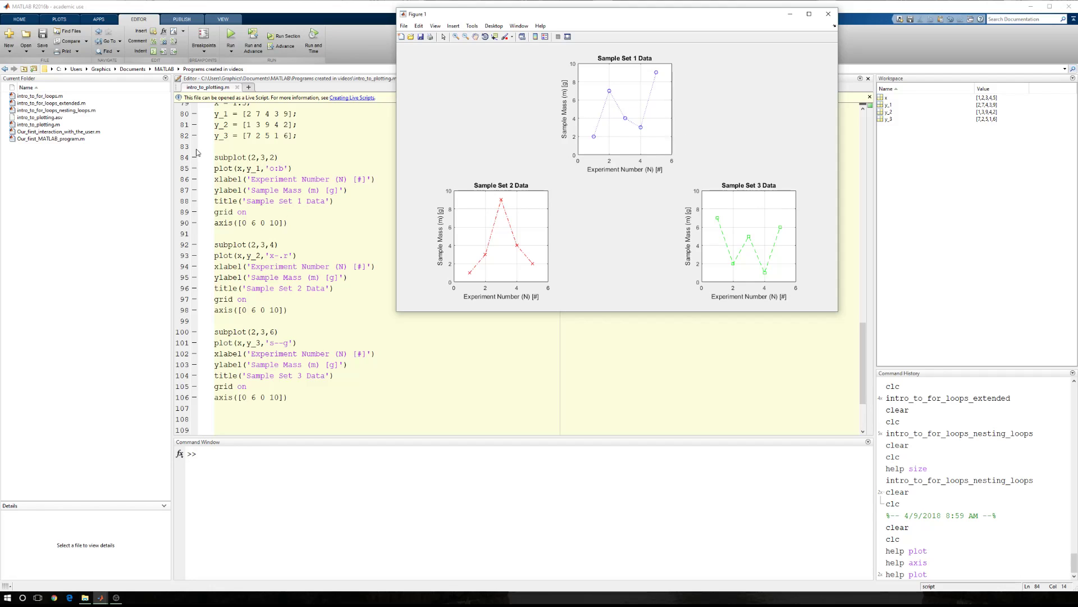
mouse_move(727, 122)
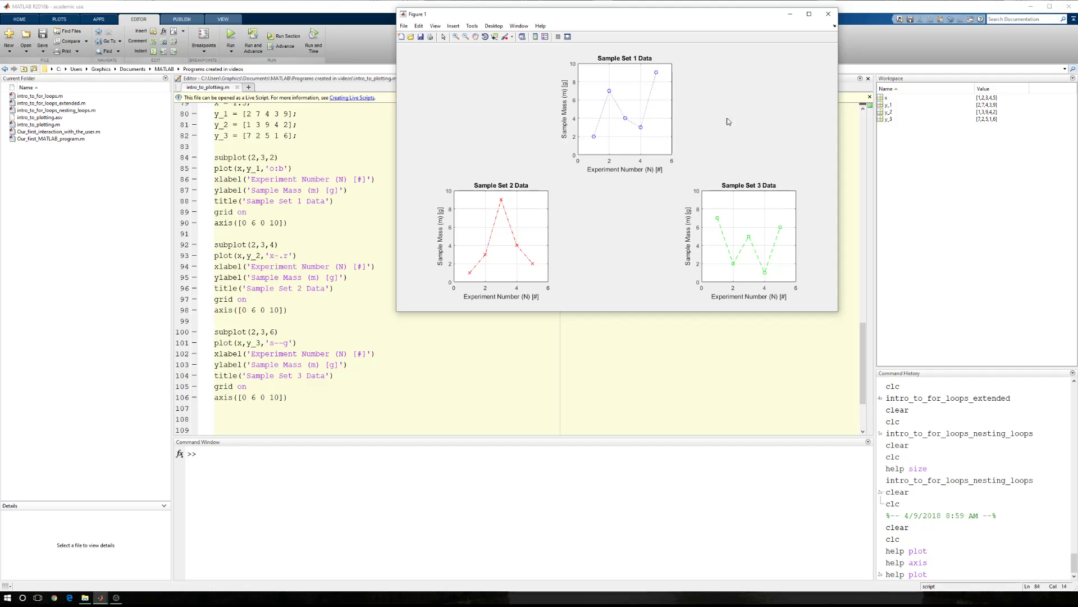
mouse_move(476, 212)
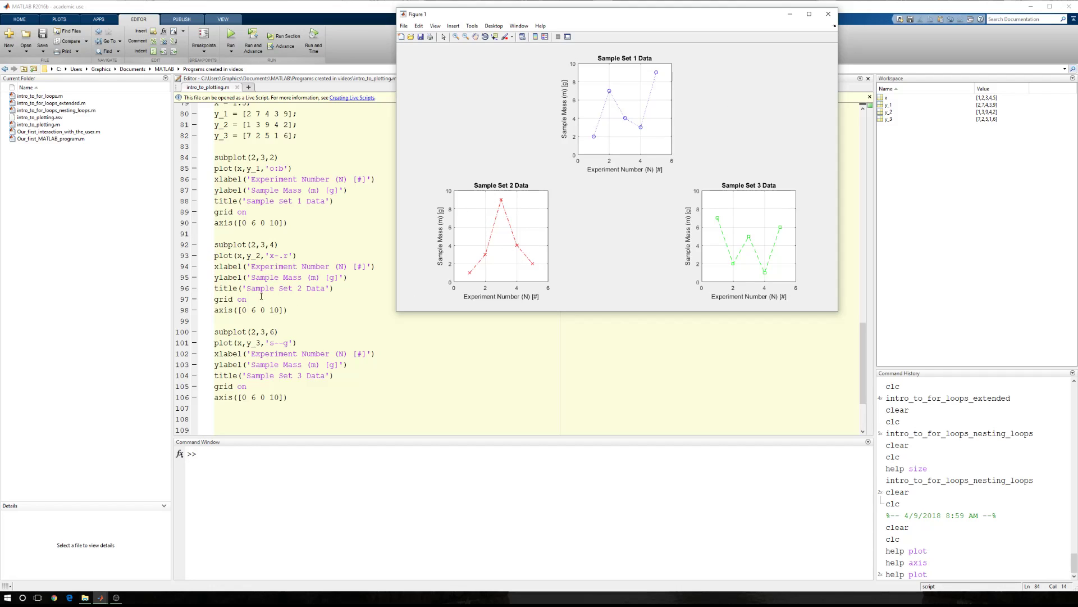
mouse_move(777, 225)
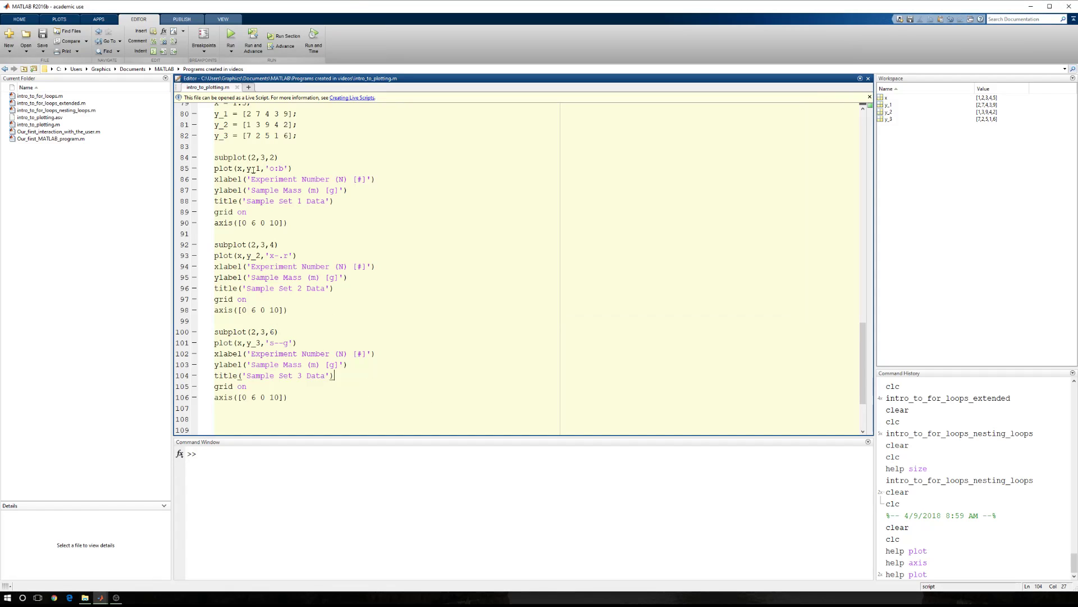
- Set the subplots to positions 55, 215 and 375 of a 20-by-20 grid and run the script
type("0")
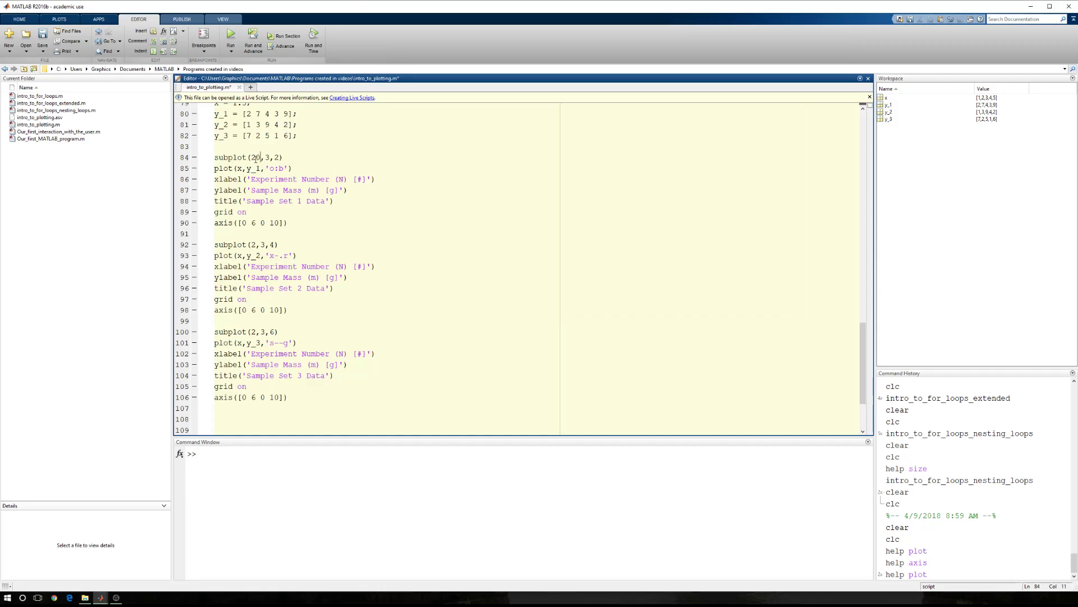
double_click(268, 157)
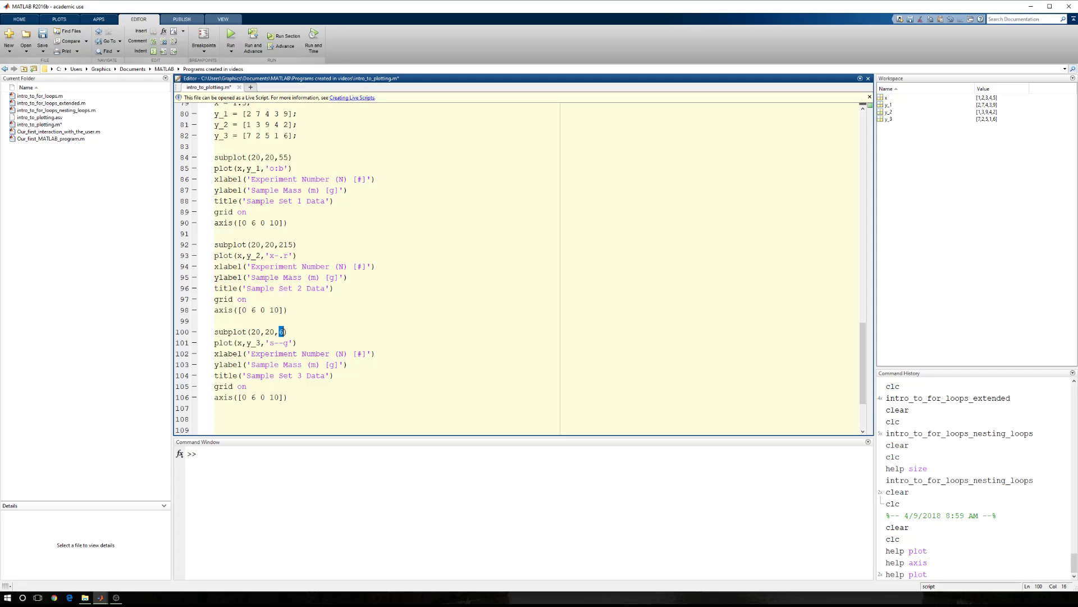
type("3")
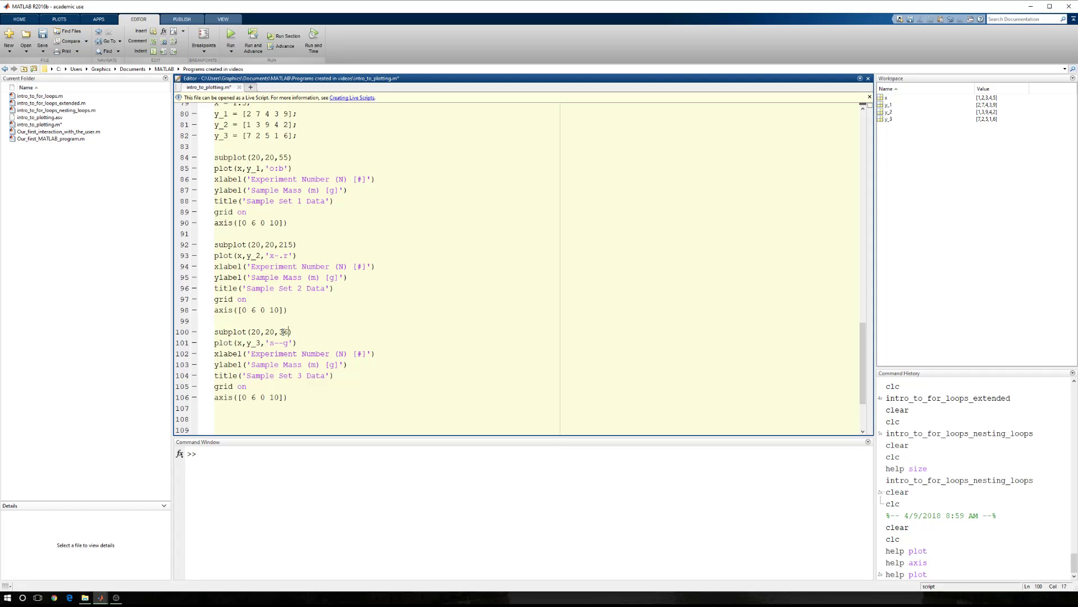
type("75")
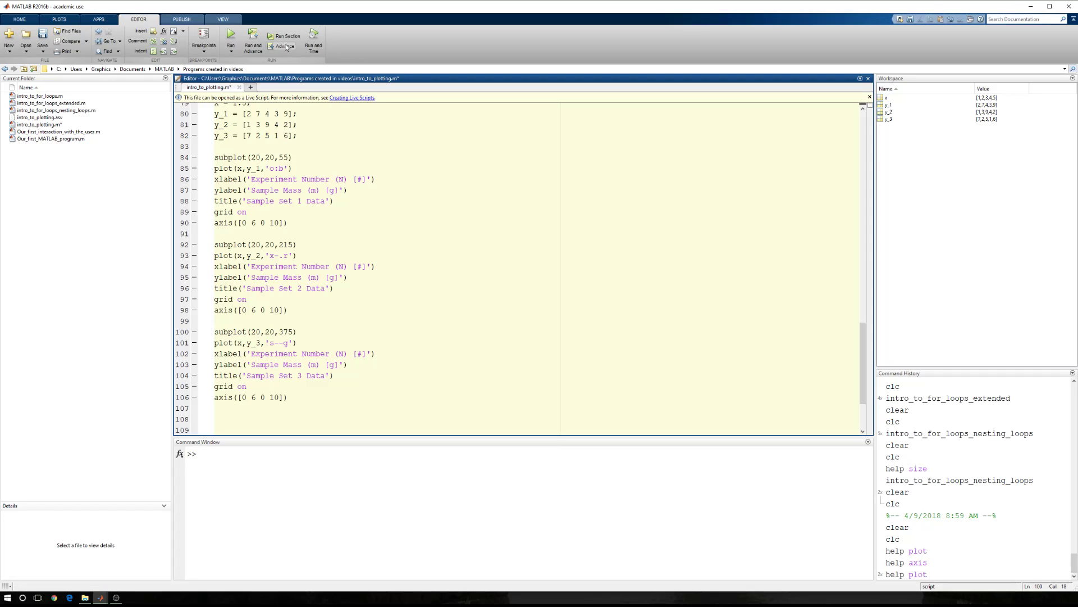
left_click(231, 39)
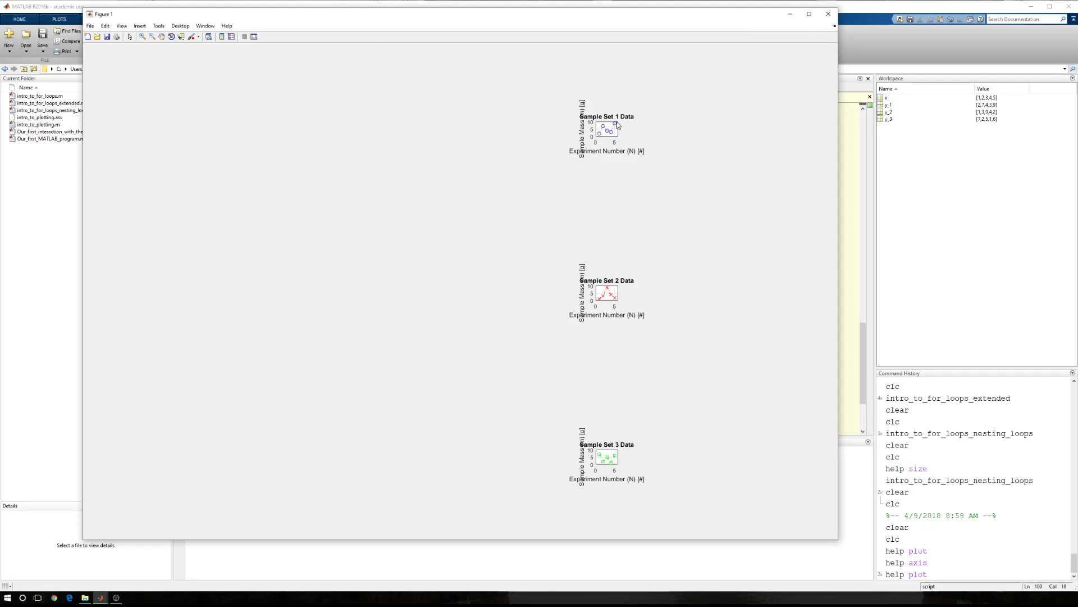
mouse_move(836, 385)
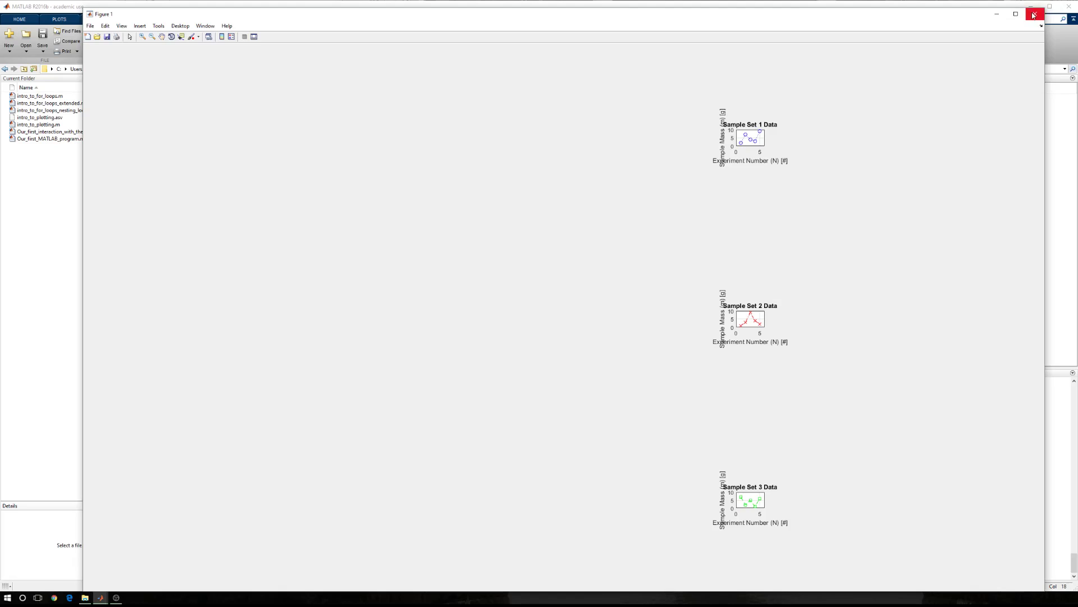
left_click(1034, 13)
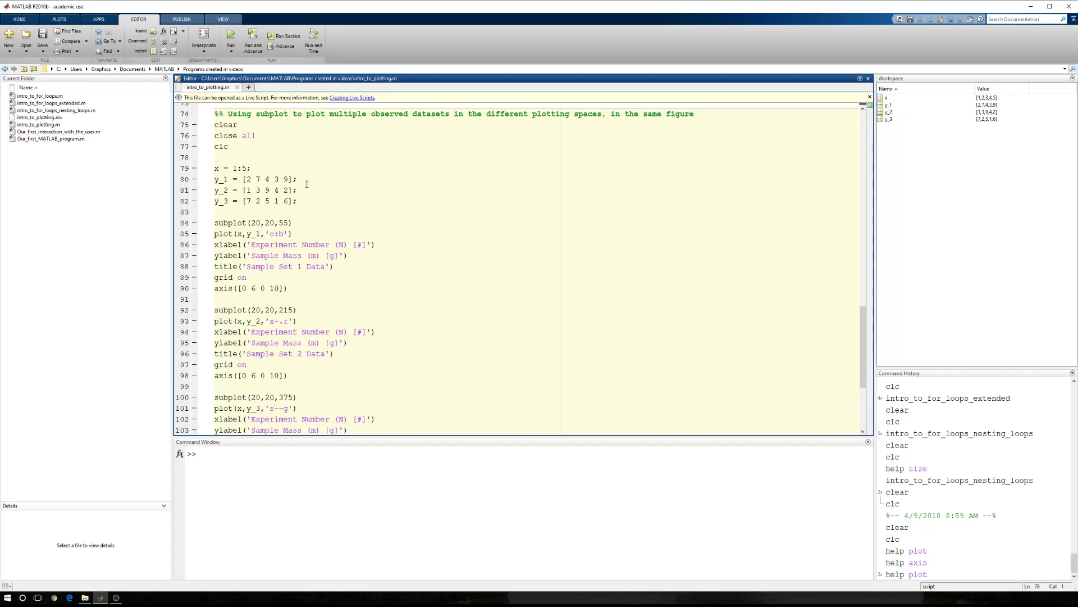
left_click(314, 210)
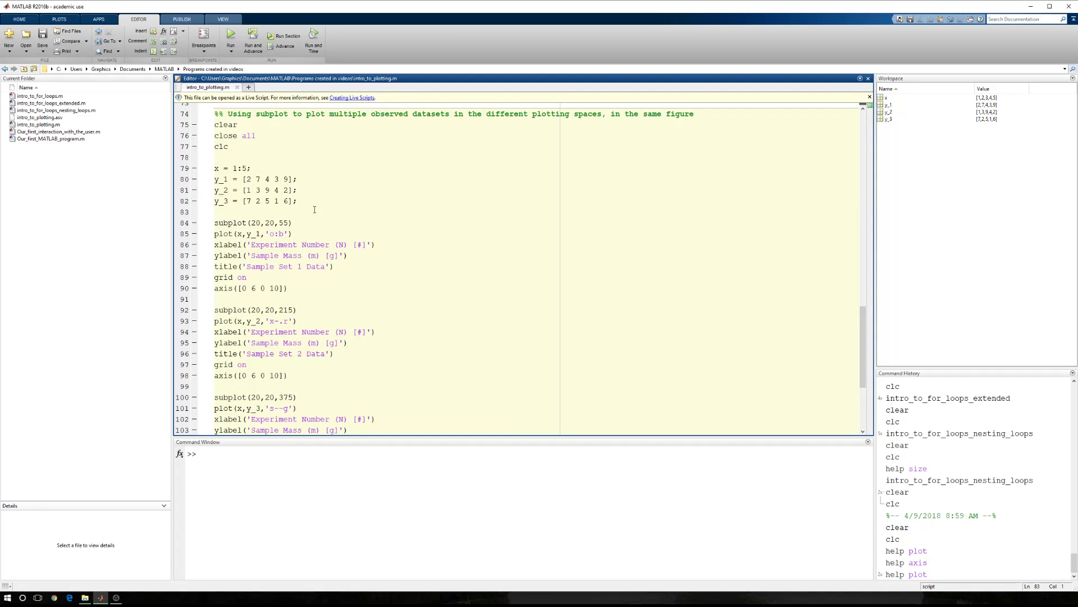
mouse_move(317, 228)
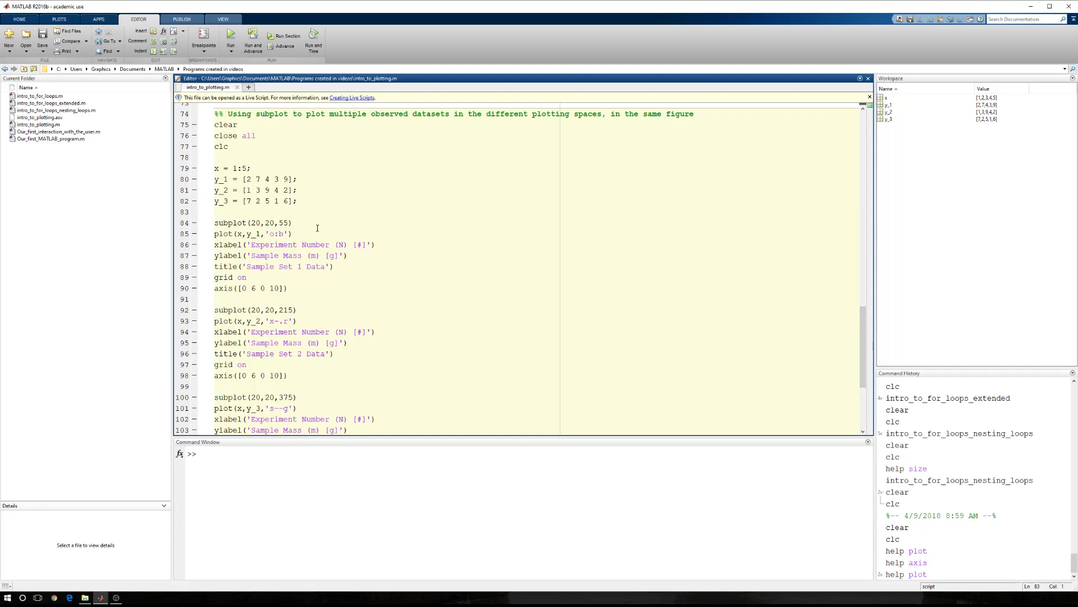